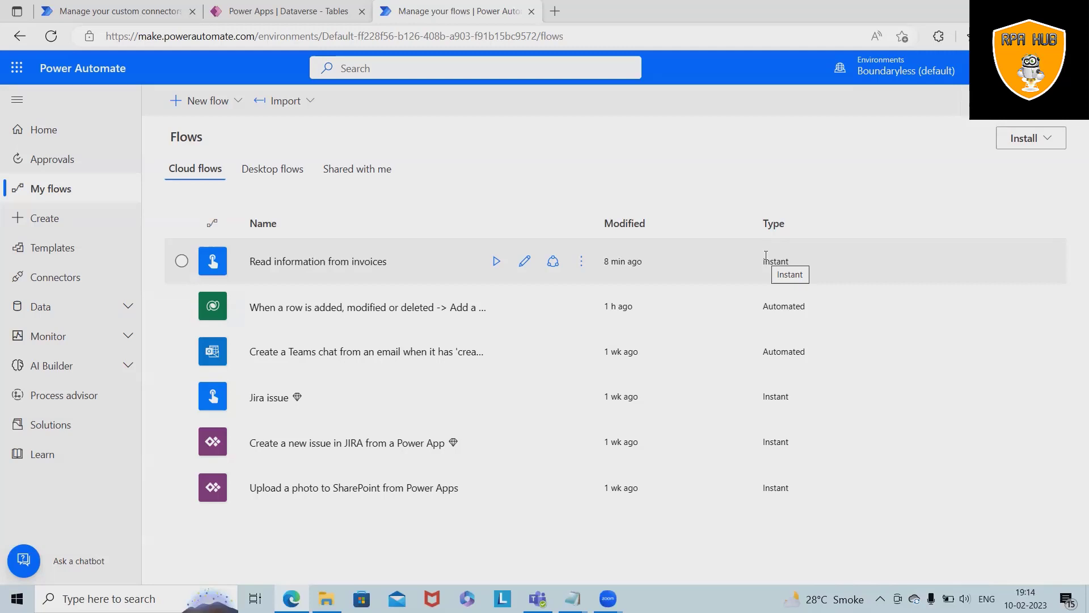
pyautogui.moveTo(62, 193)
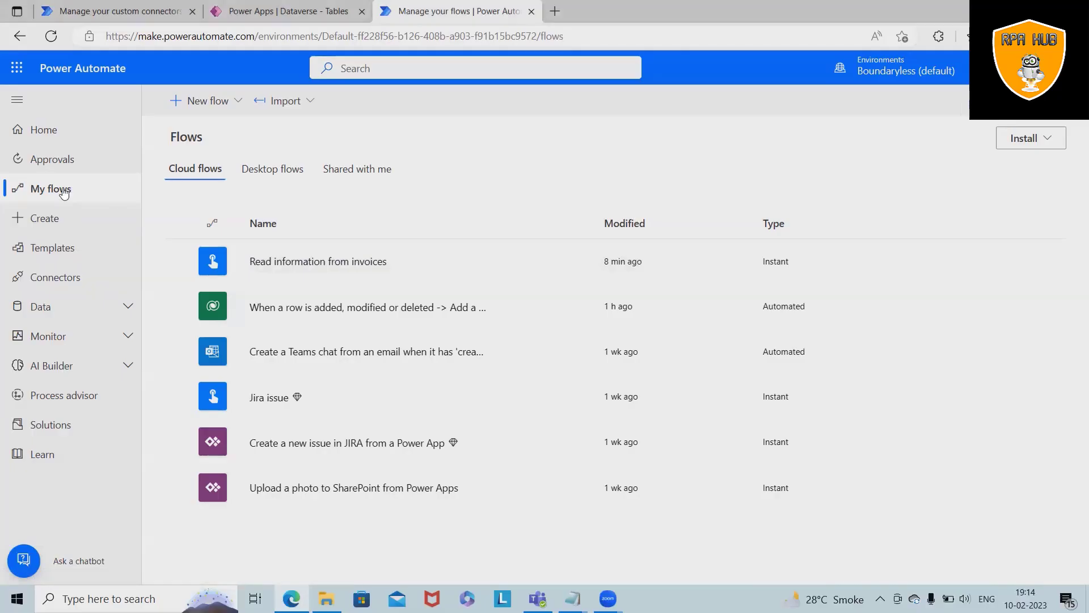
# Step: Create a new instant cloud flow named 'Secured In' with the 'Manually trigger a flow' trigger
pyautogui.click(45, 218)
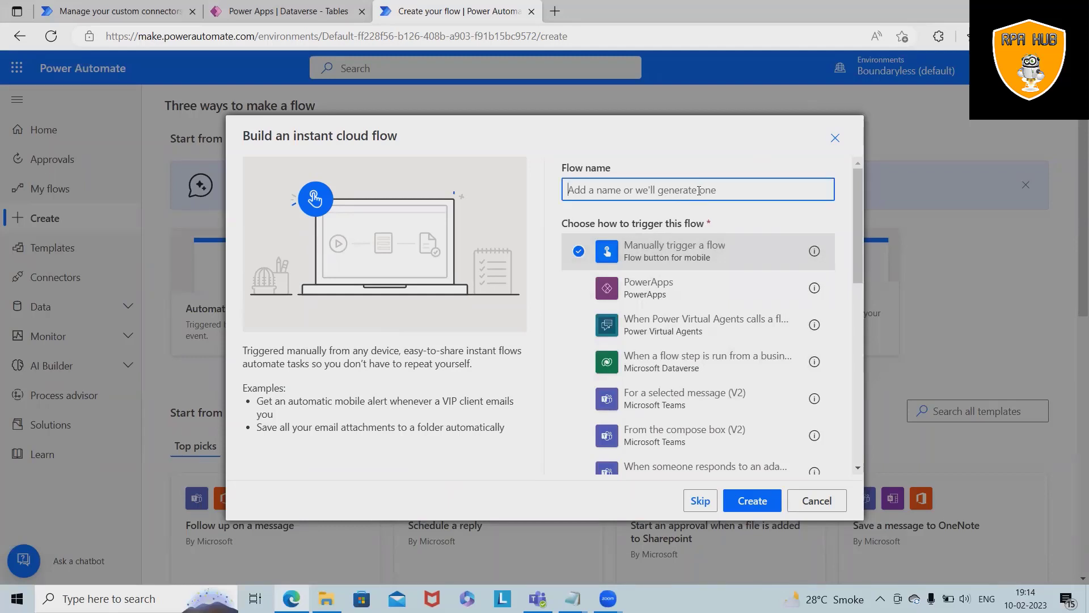
pyautogui.write('S')
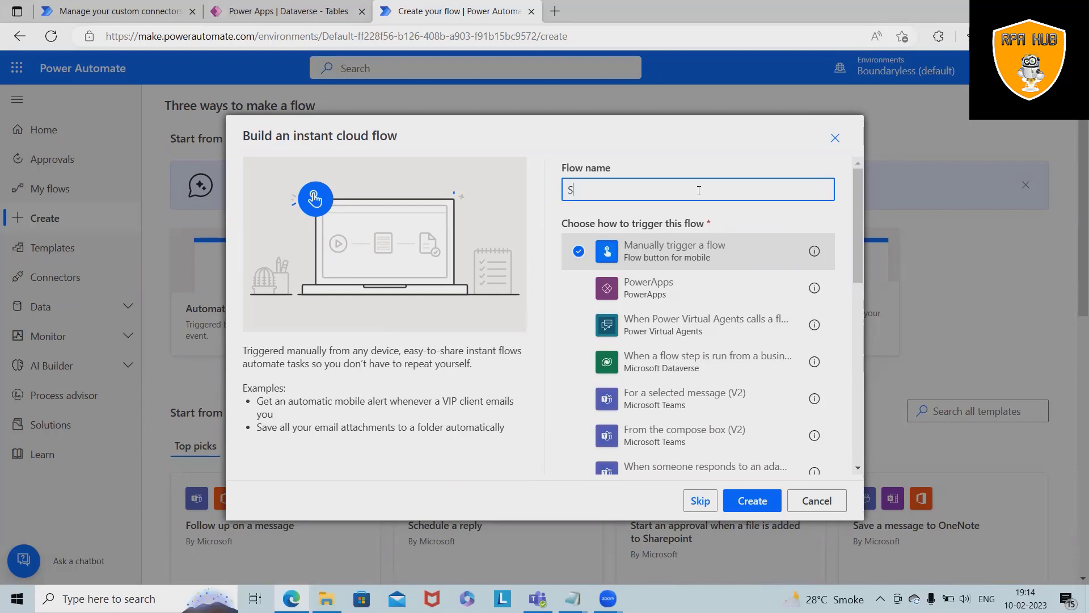
pyautogui.write('ecure')
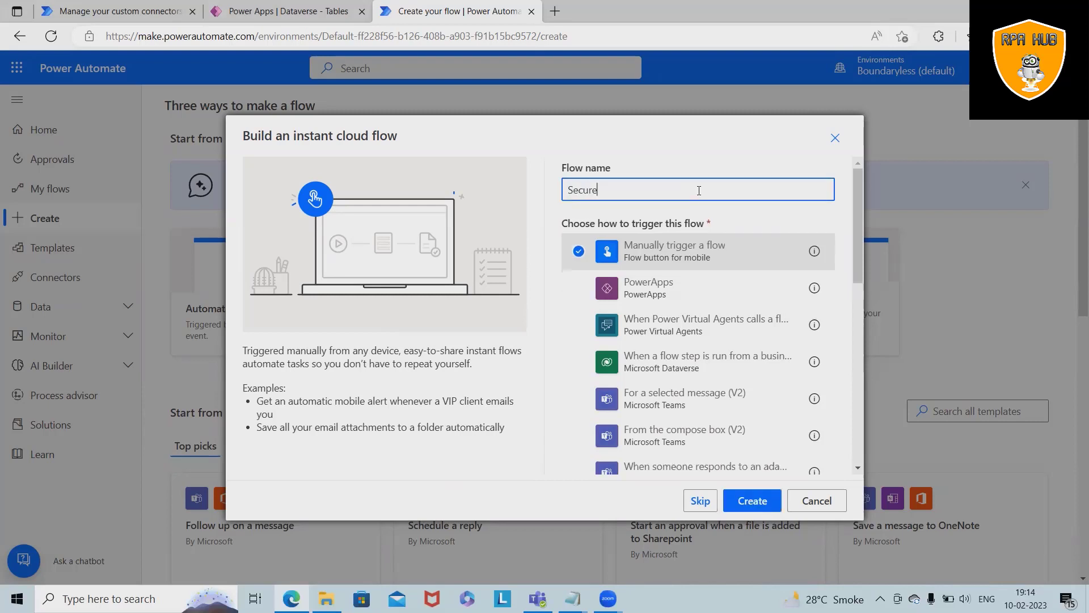
pyautogui.write('d In')
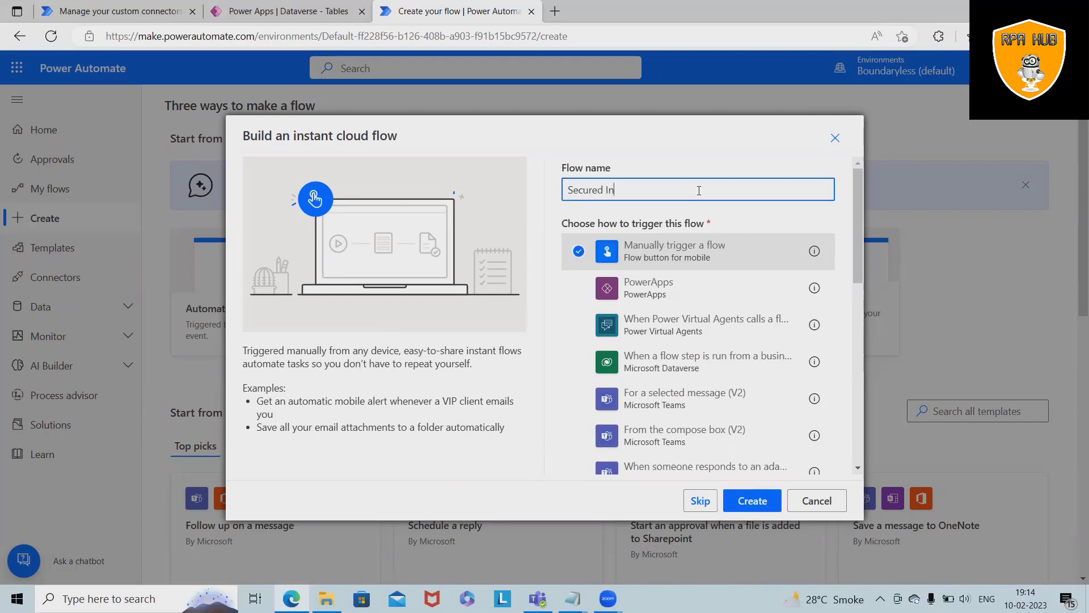
pyautogui.click(751, 501)
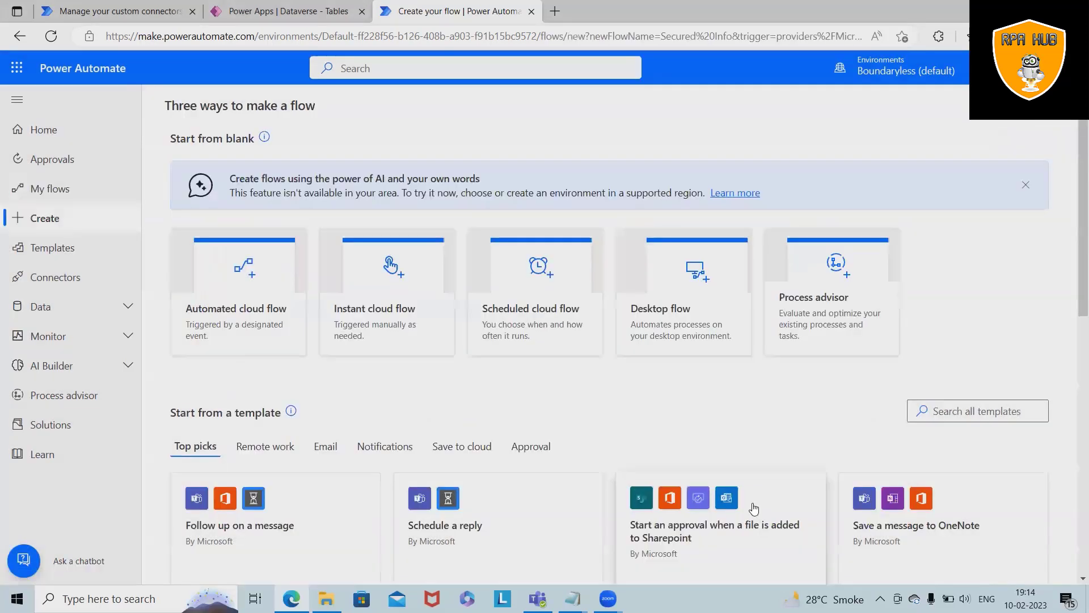
# Step: Bring up the options menu of the 'Manually trigger a flow' card in the designer
pyautogui.click(386, 292)
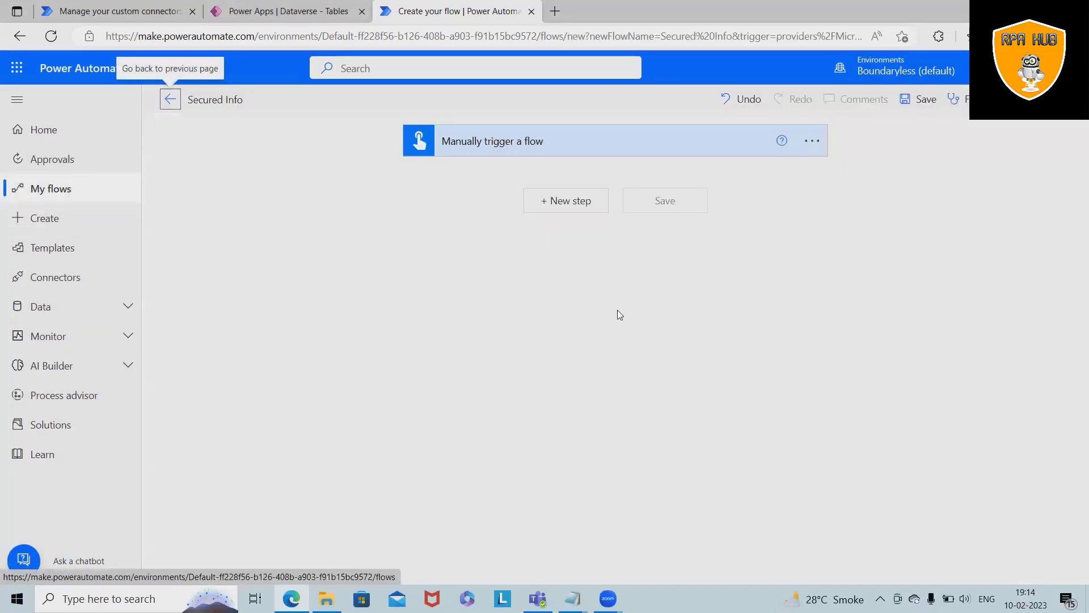
pyautogui.moveTo(508, 157)
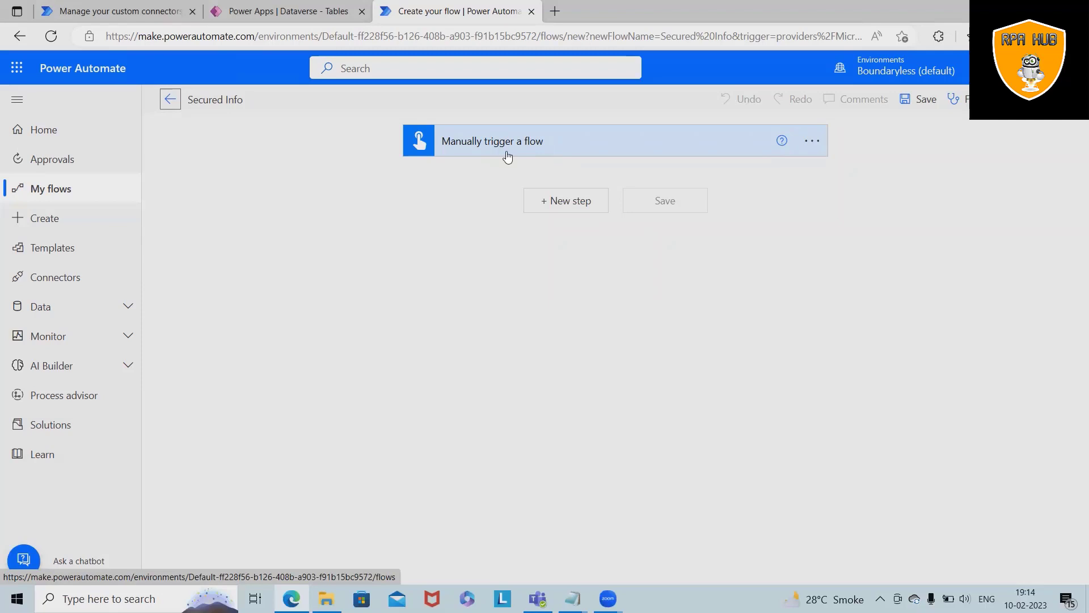
pyautogui.moveTo(575, 179)
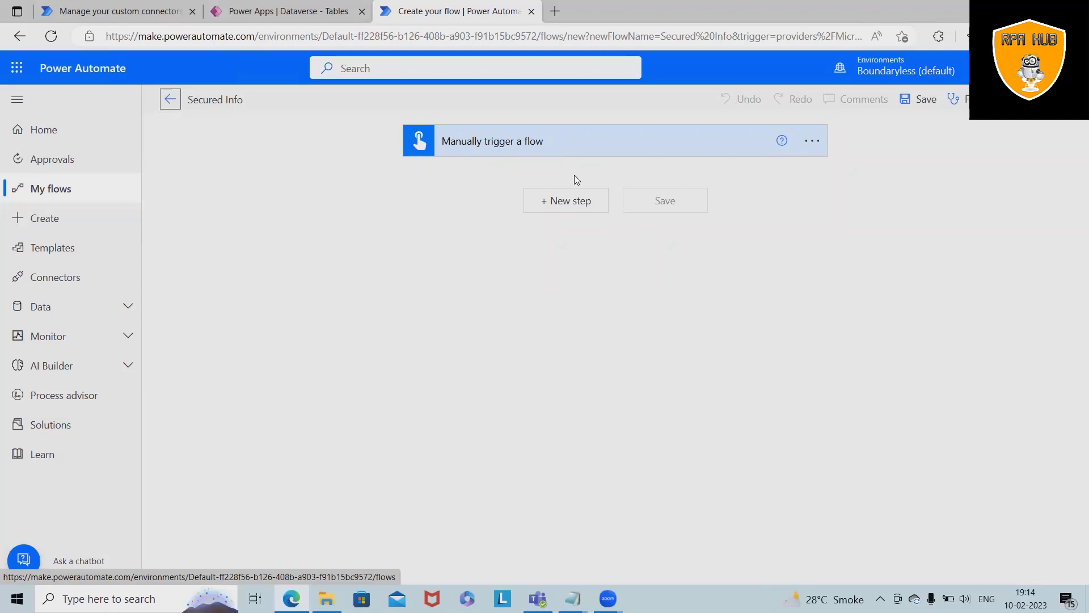
pyautogui.click(811, 141)
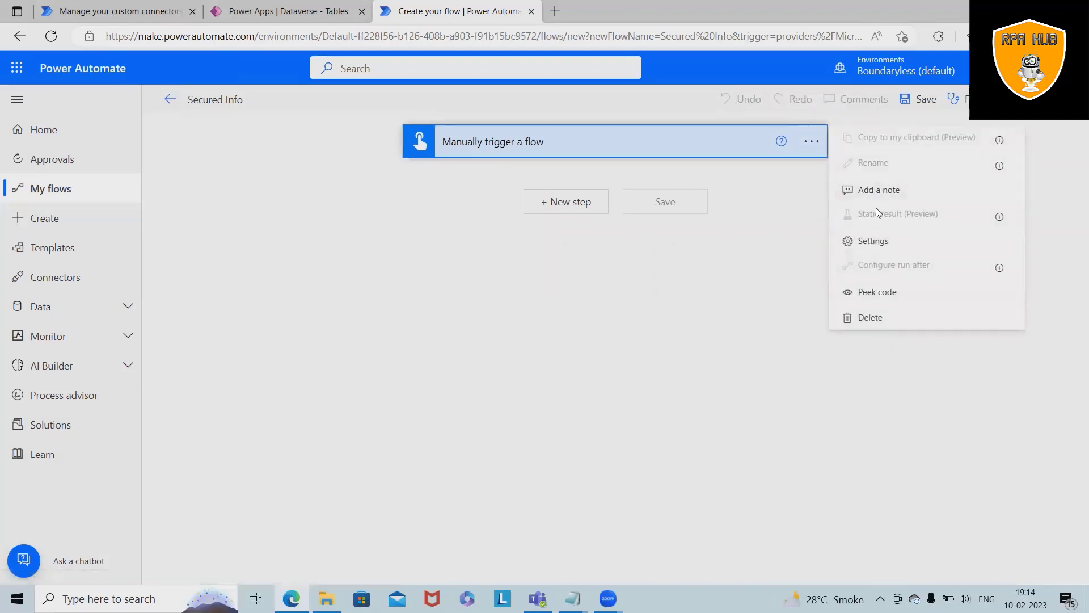
pyautogui.moveTo(892, 245)
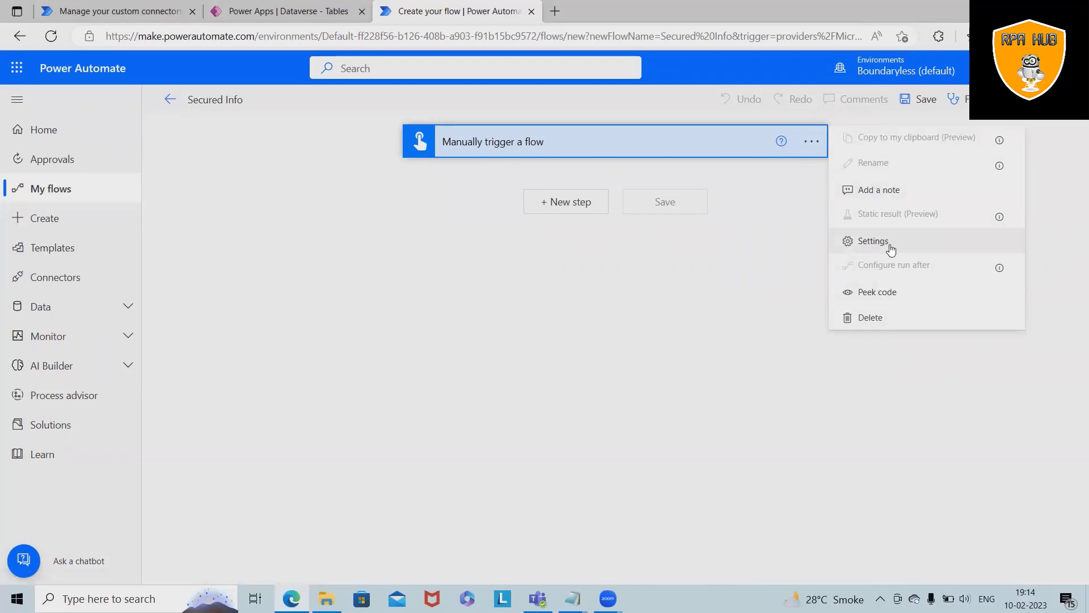
# Step: In the trigger's Settings, switch Secure Inputs and Secure Outputs to On and confirm with Done
pyautogui.click(874, 241)
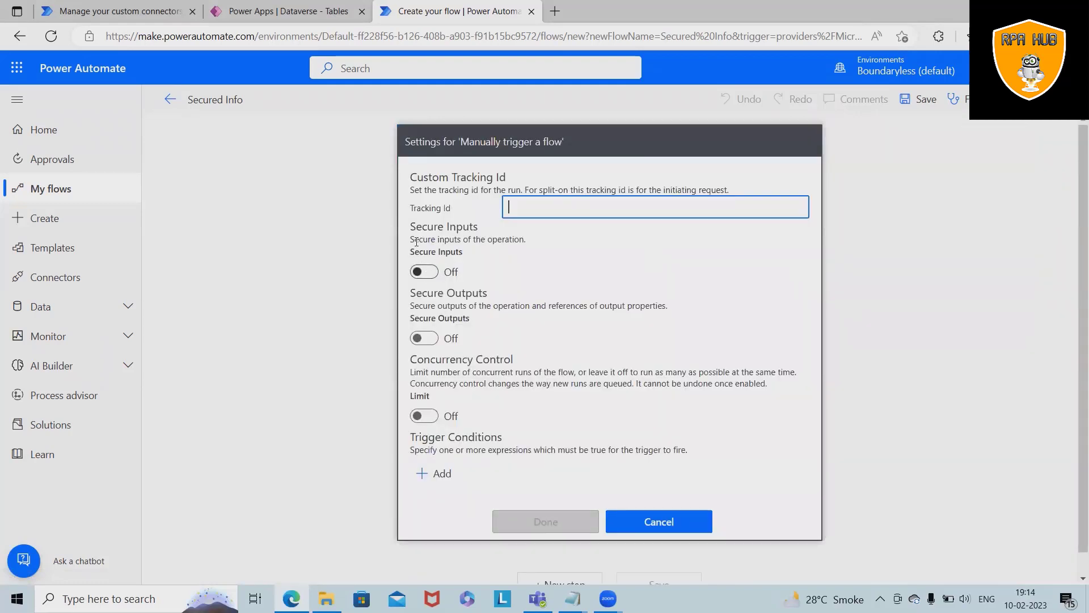
pyautogui.click(423, 271)
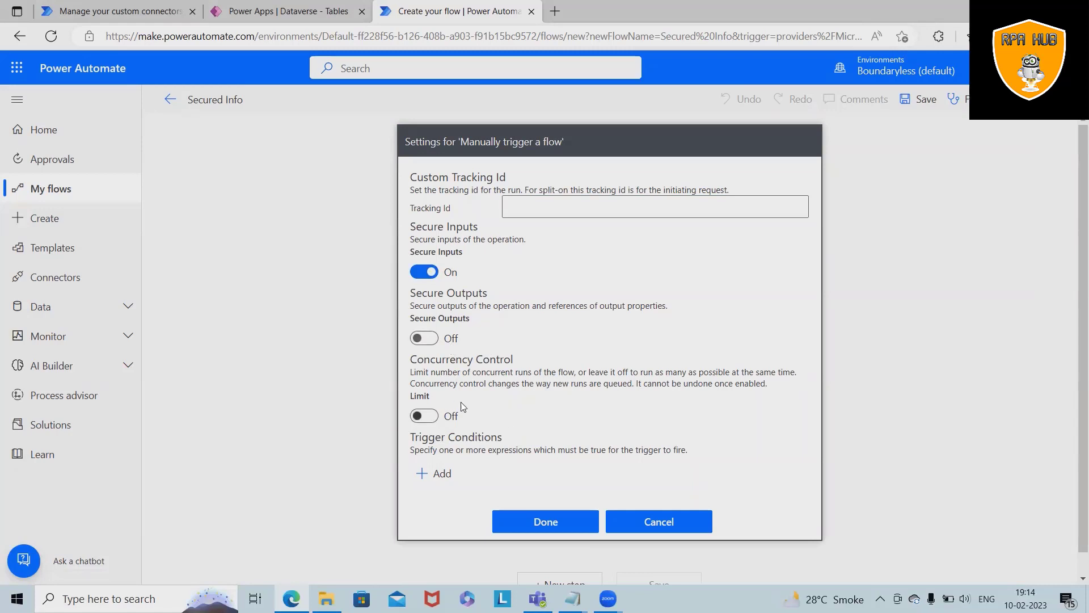
pyautogui.moveTo(451, 450)
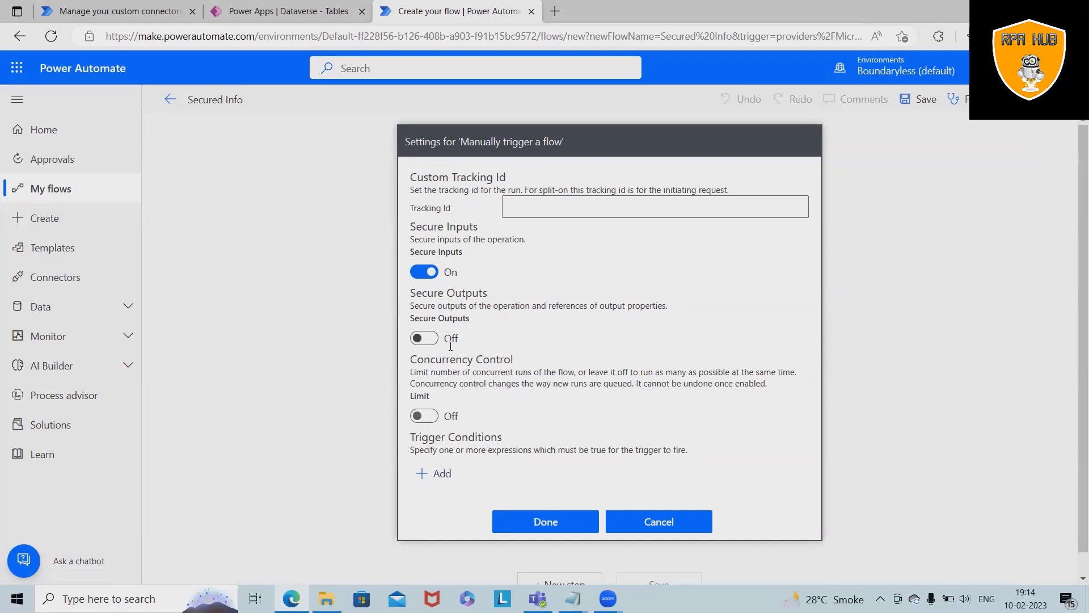
pyautogui.click(423, 342)
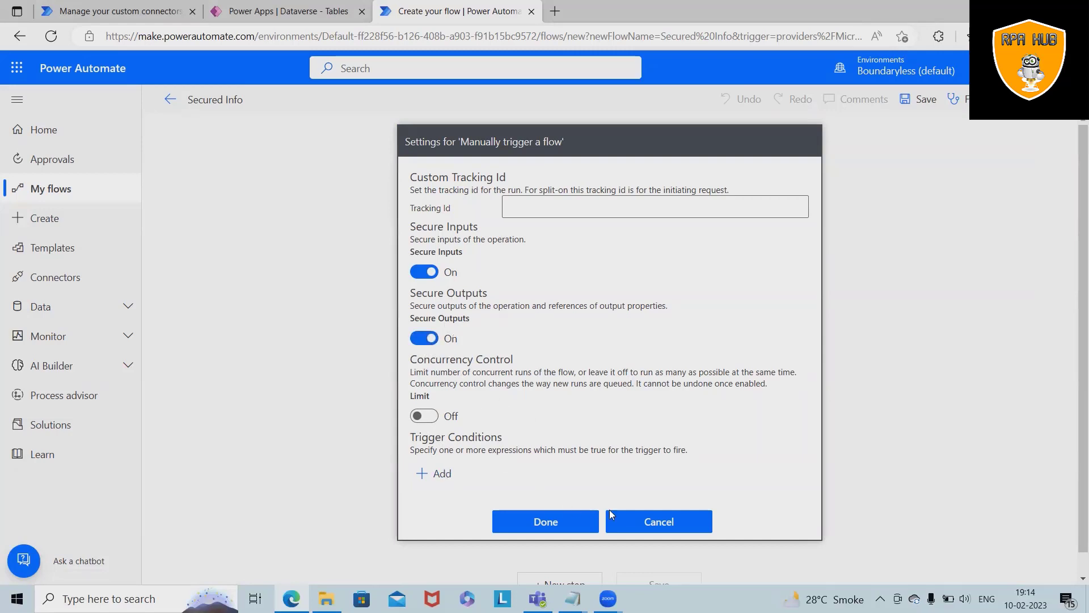
pyautogui.click(545, 521)
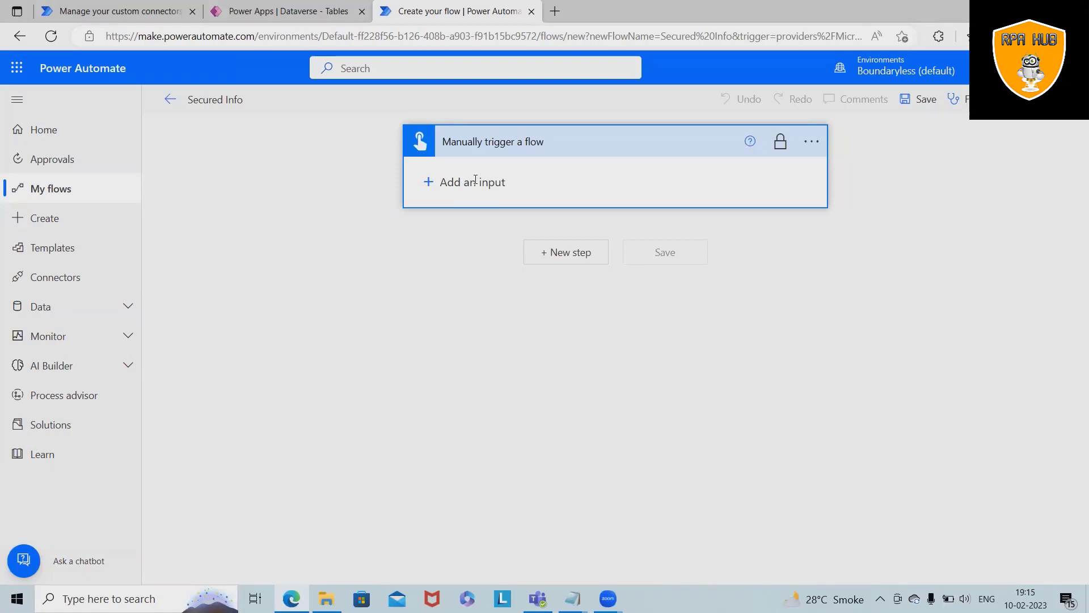
pyautogui.moveTo(779, 143)
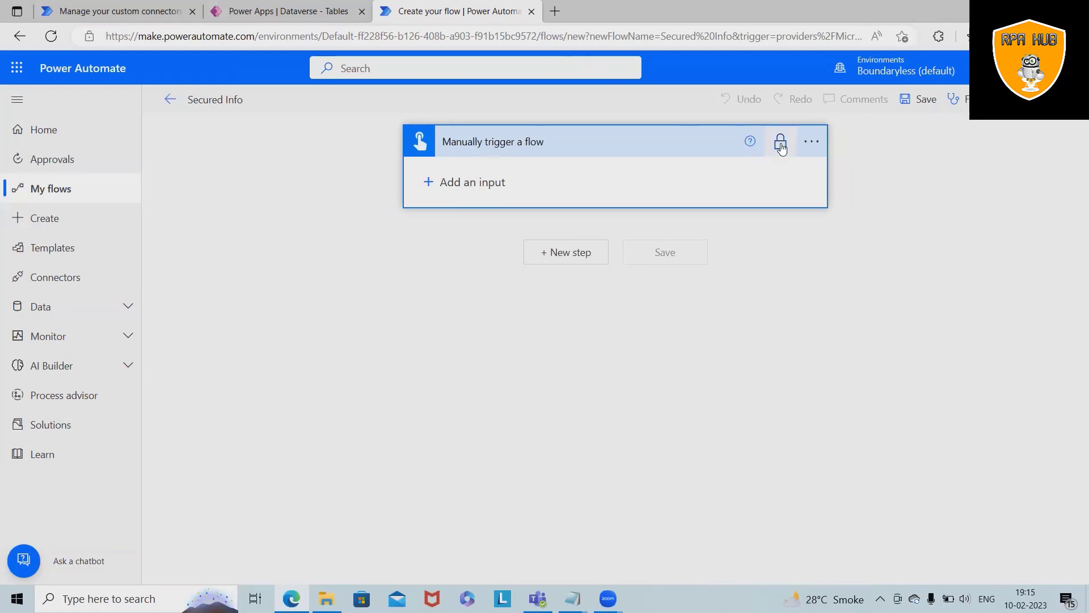
# Step: Review the trigger settings again, adding then removing an empty trigger condition, leaving security on
pyautogui.click(810, 141)
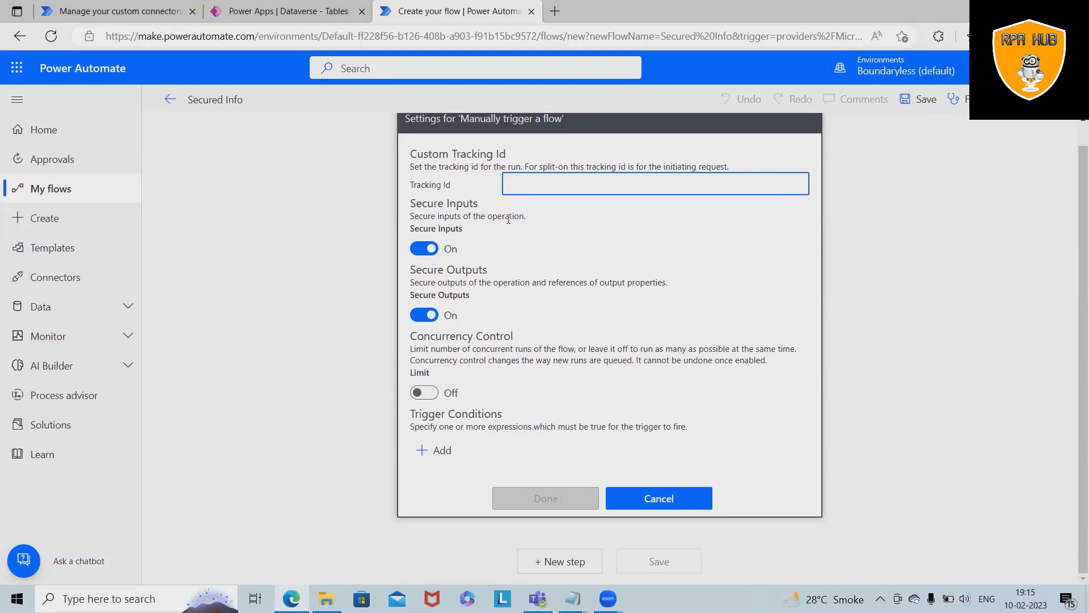
pyautogui.click(432, 450)
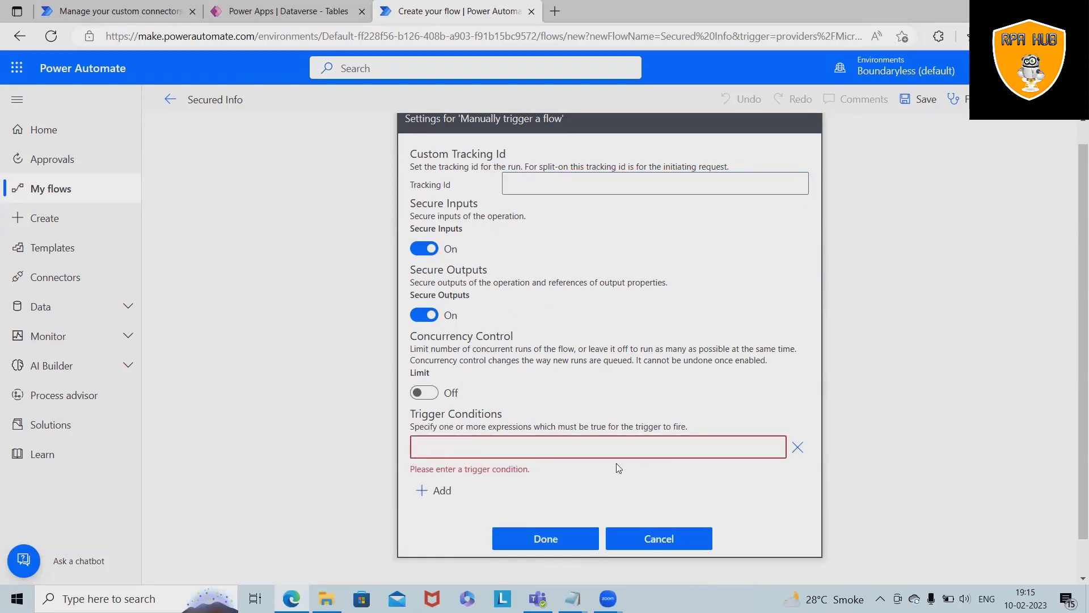
pyautogui.moveTo(508, 492)
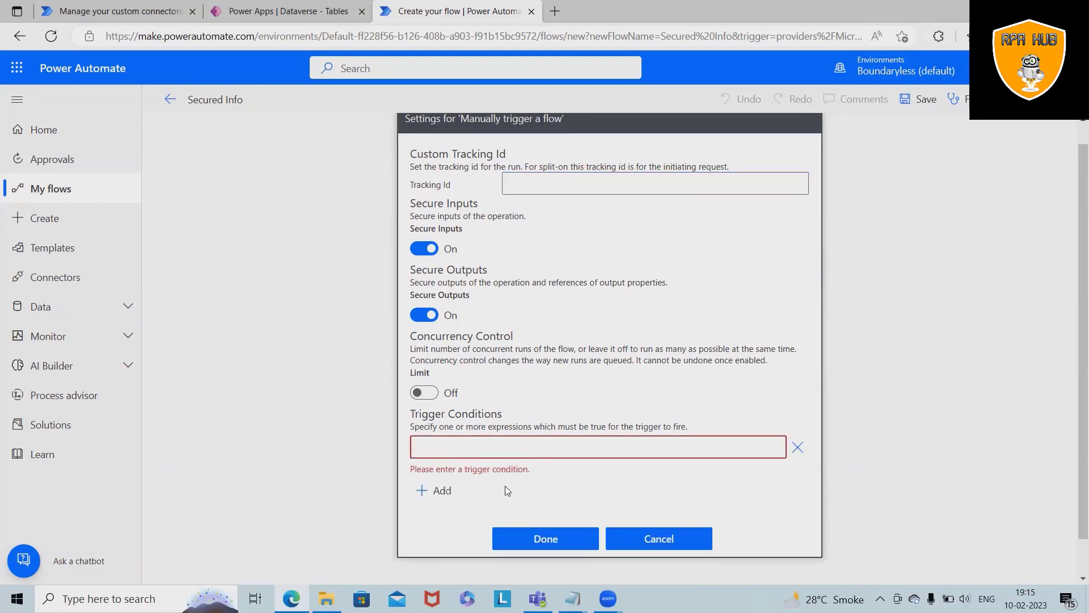
pyautogui.click(596, 446)
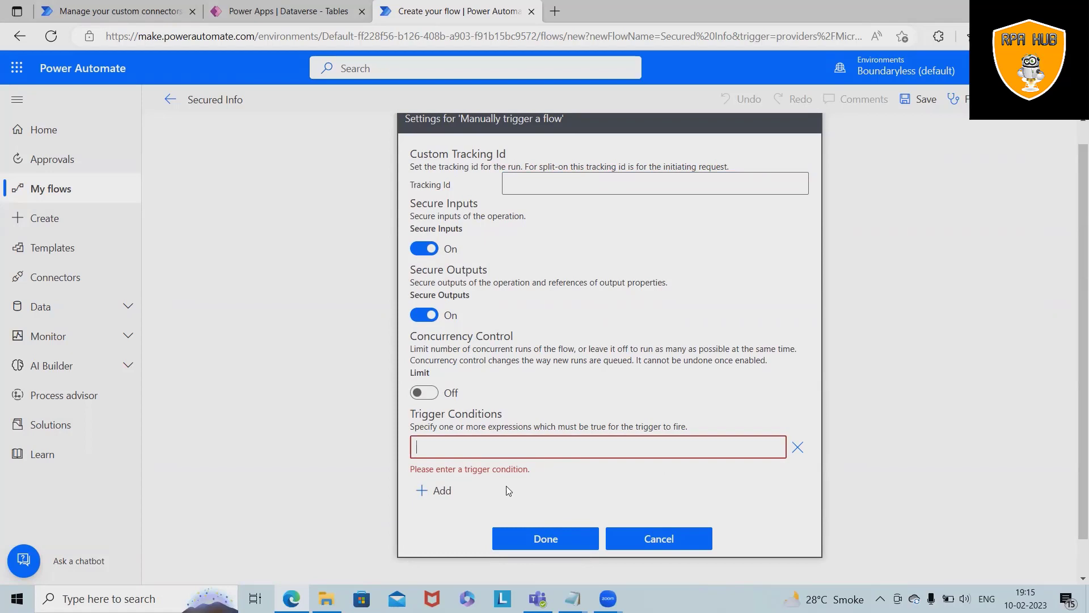
pyautogui.moveTo(586, 533)
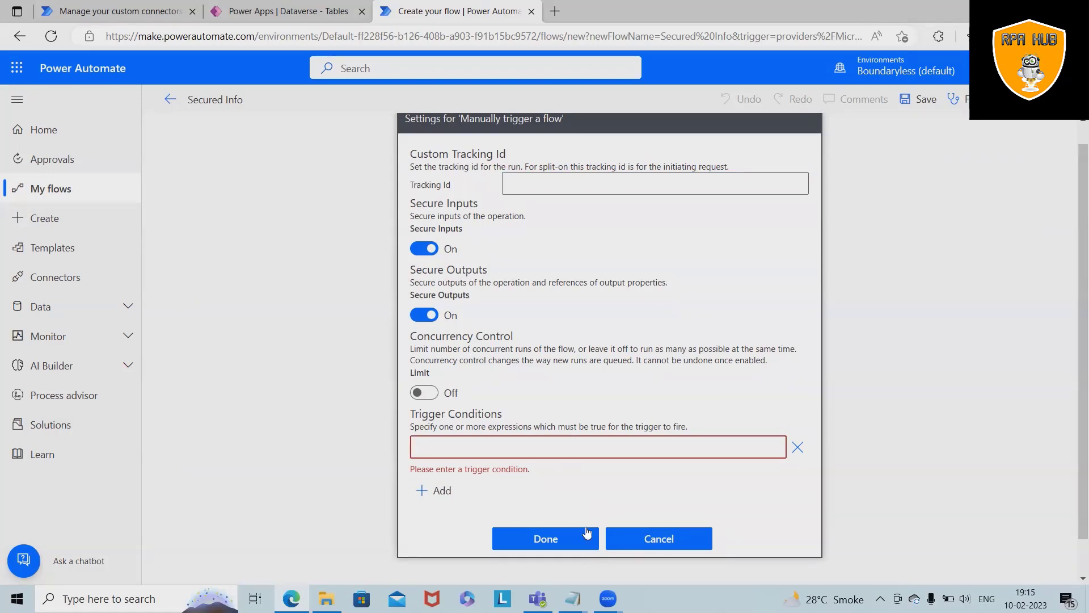
pyautogui.click(798, 447)
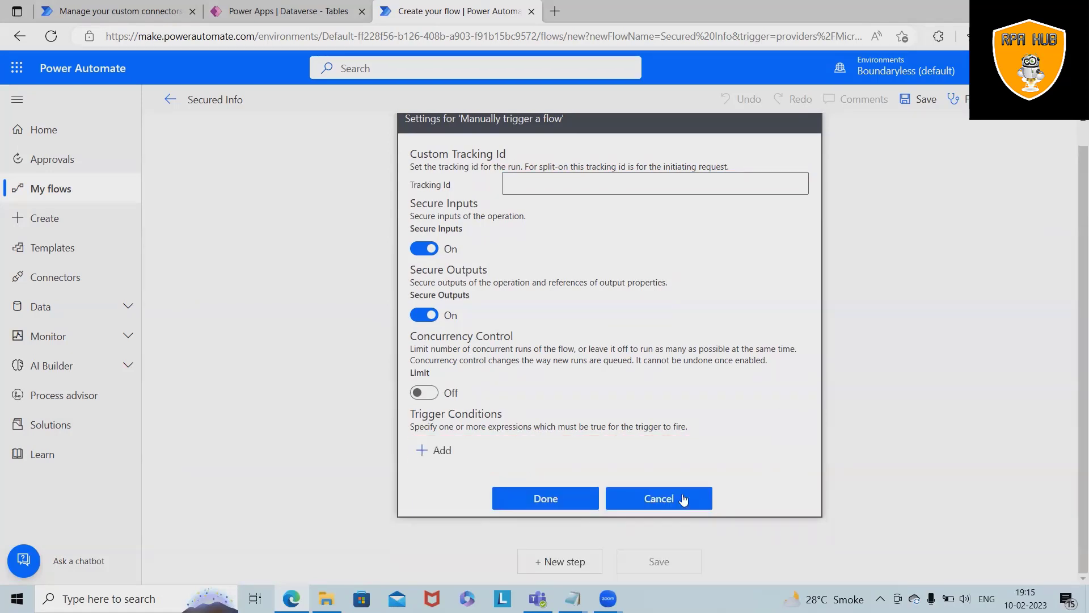
pyautogui.click(657, 498)
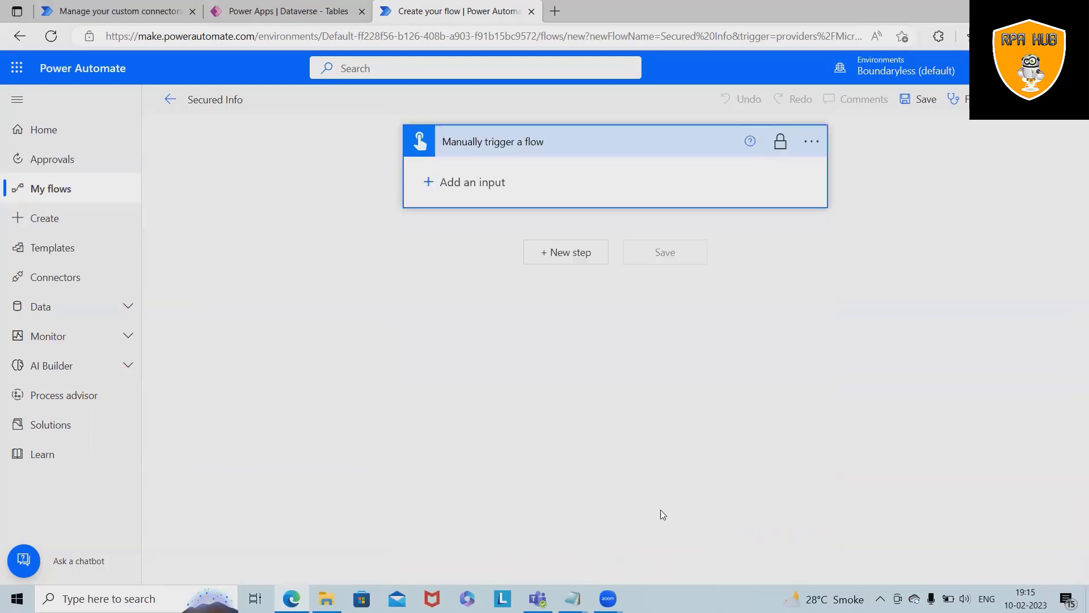
pyautogui.moveTo(534, 320)
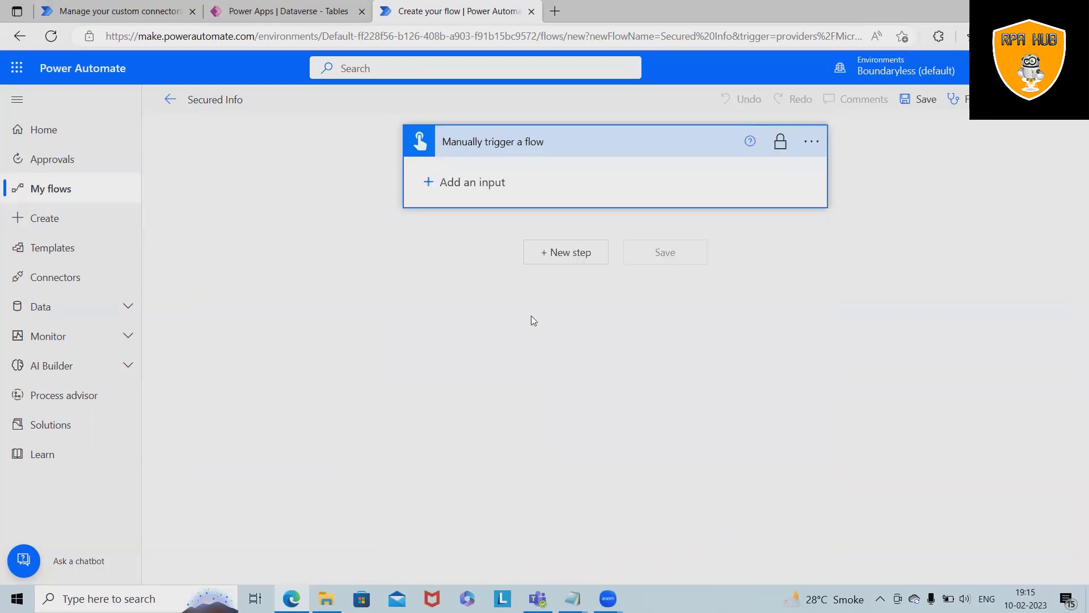
pyautogui.moveTo(728, 360)
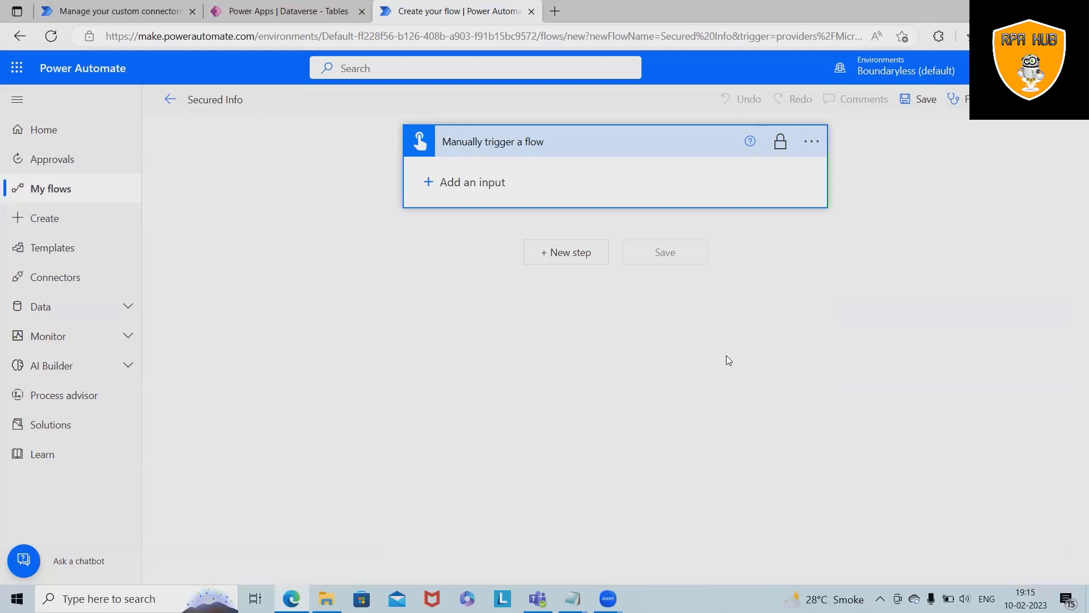
pyautogui.moveTo(779, 142)
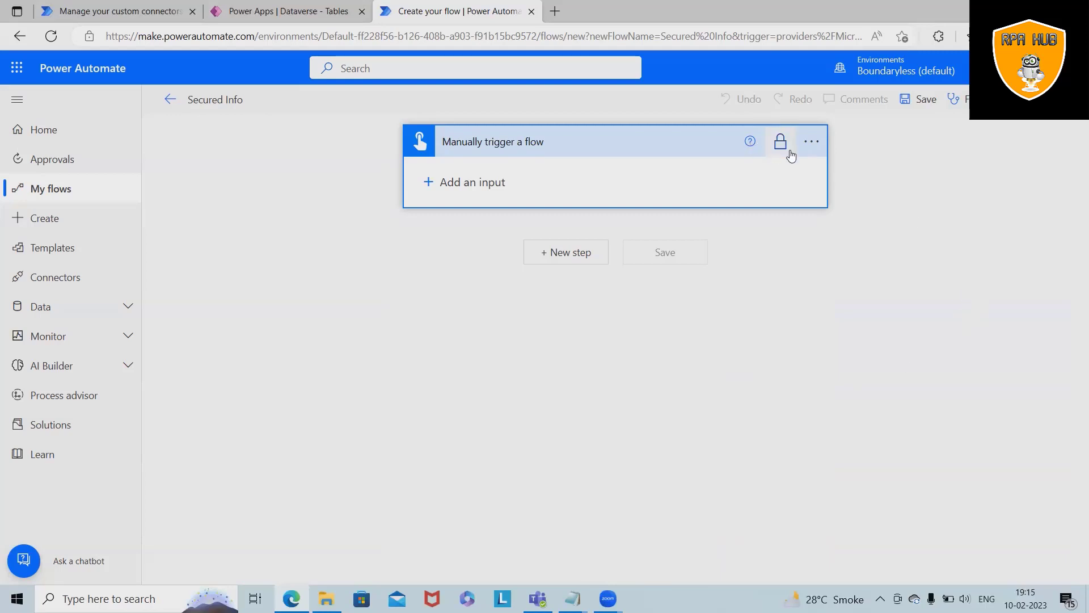
pyautogui.moveTo(780, 142)
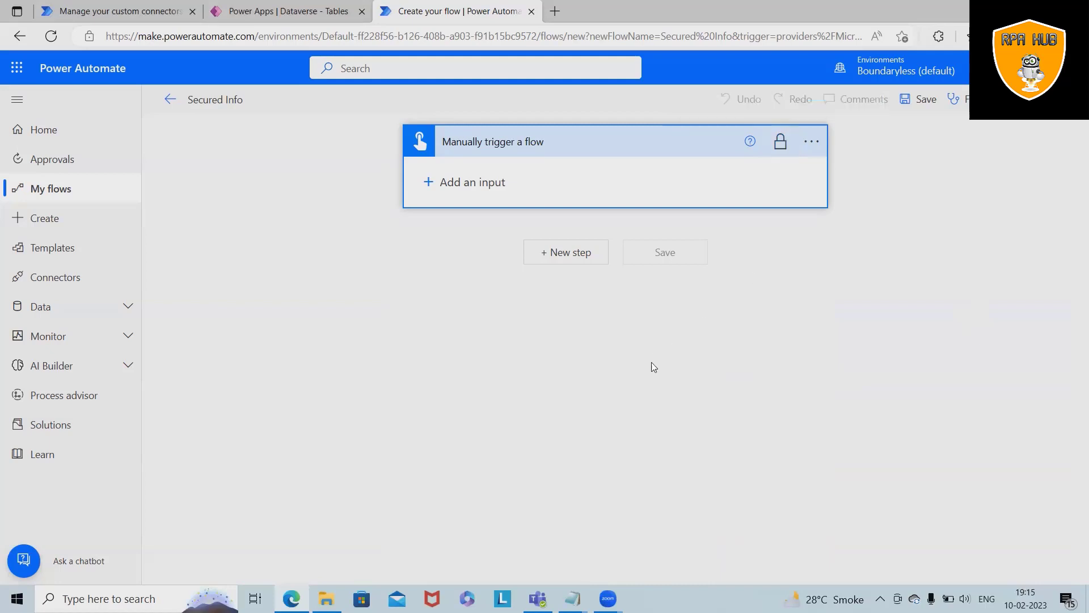
pyautogui.moveTo(565, 299)
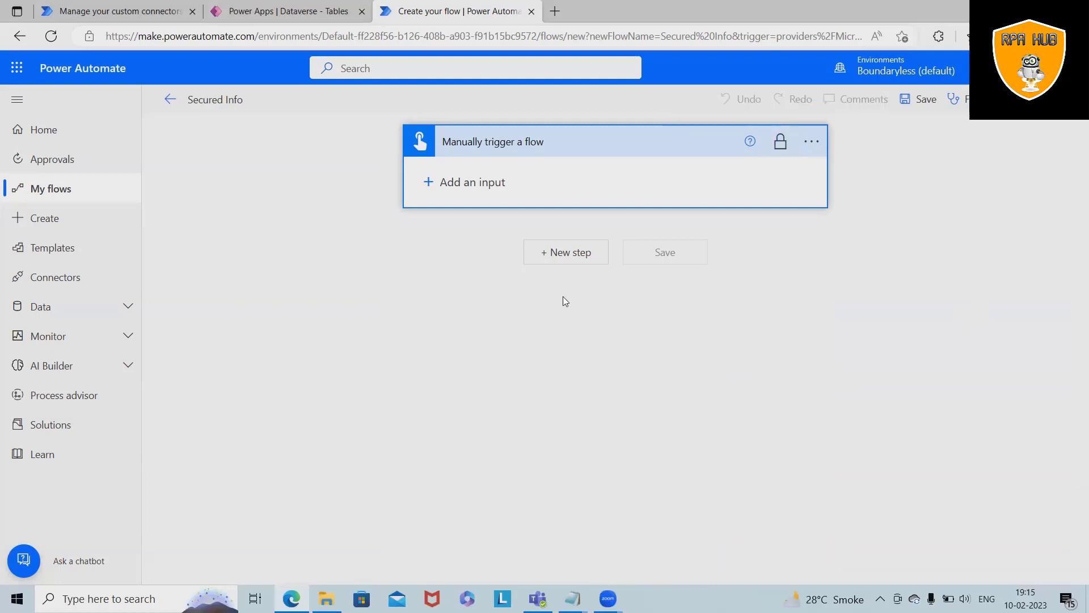
pyautogui.moveTo(463, 253)
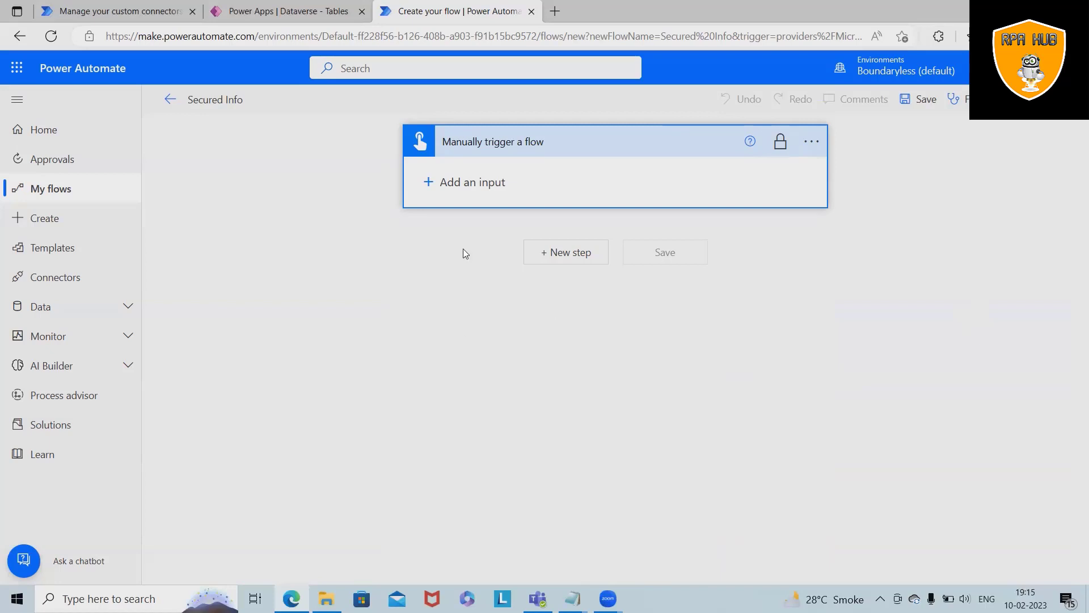
# Step: Add a Text input named 'Input' to the manual trigger
pyautogui.click(463, 182)
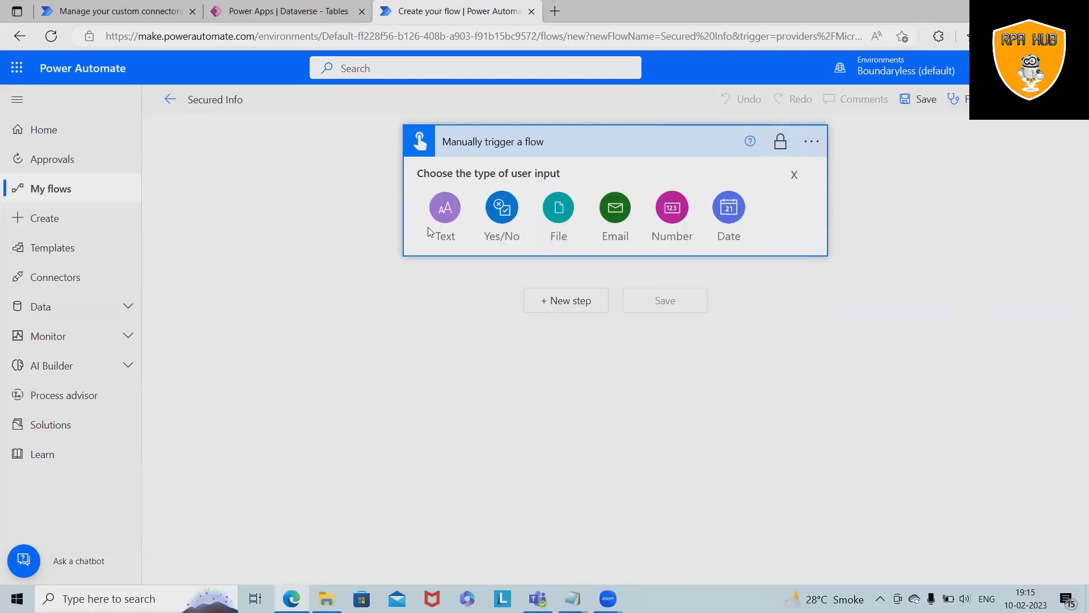
pyautogui.moveTo(409, 221)
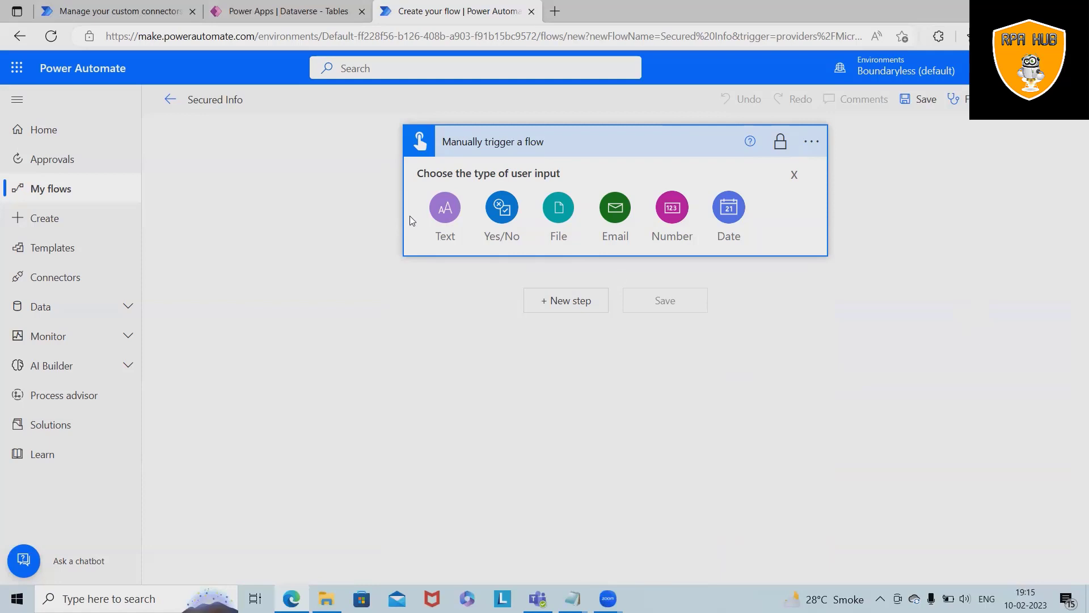
pyautogui.click(444, 206)
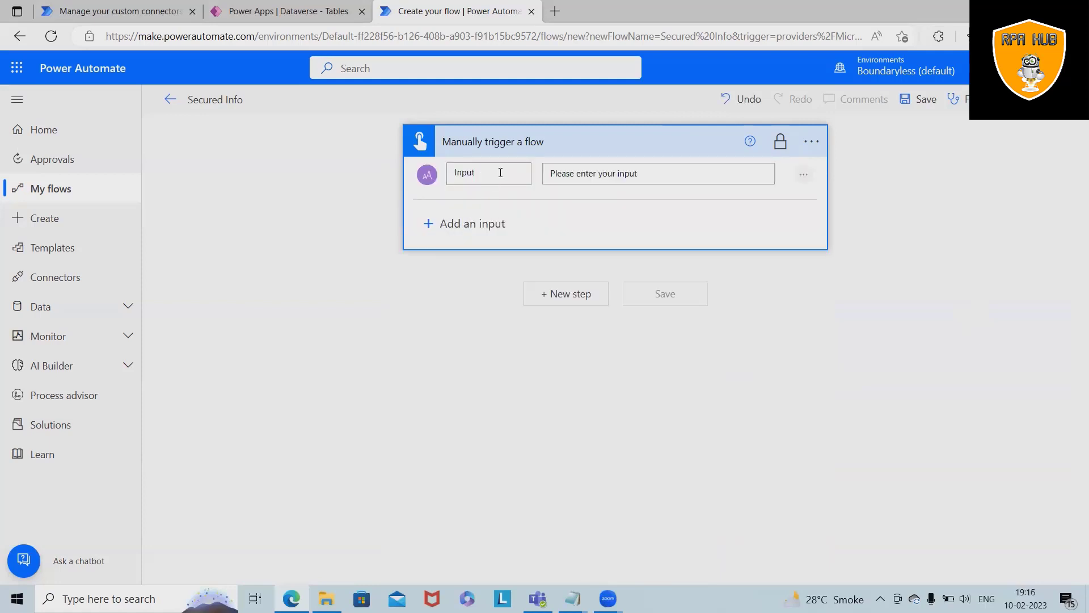
pyautogui.moveTo(560, 210)
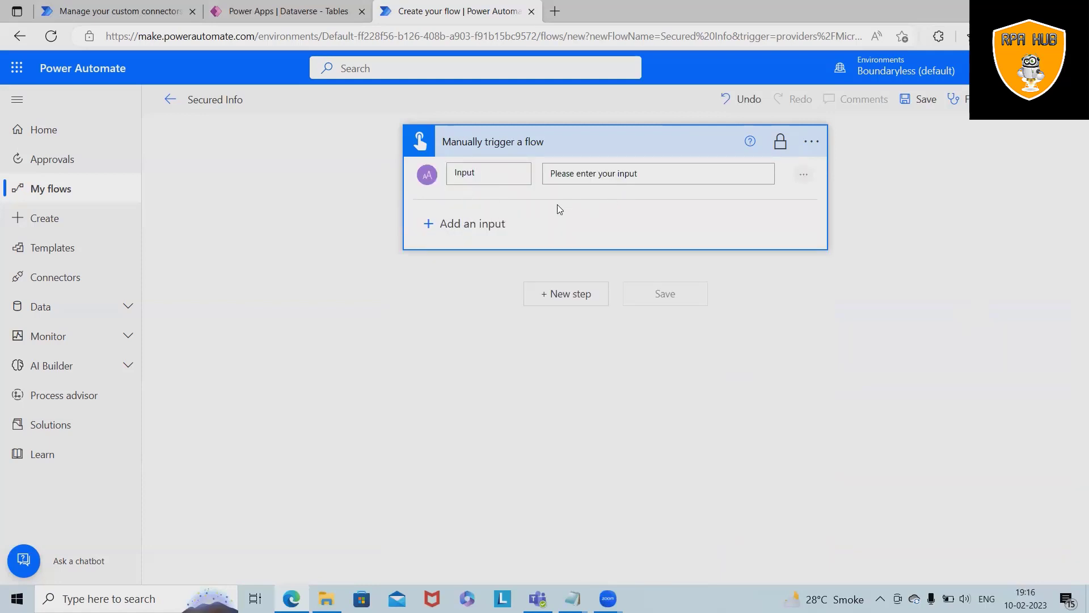
pyautogui.moveTo(590, 199)
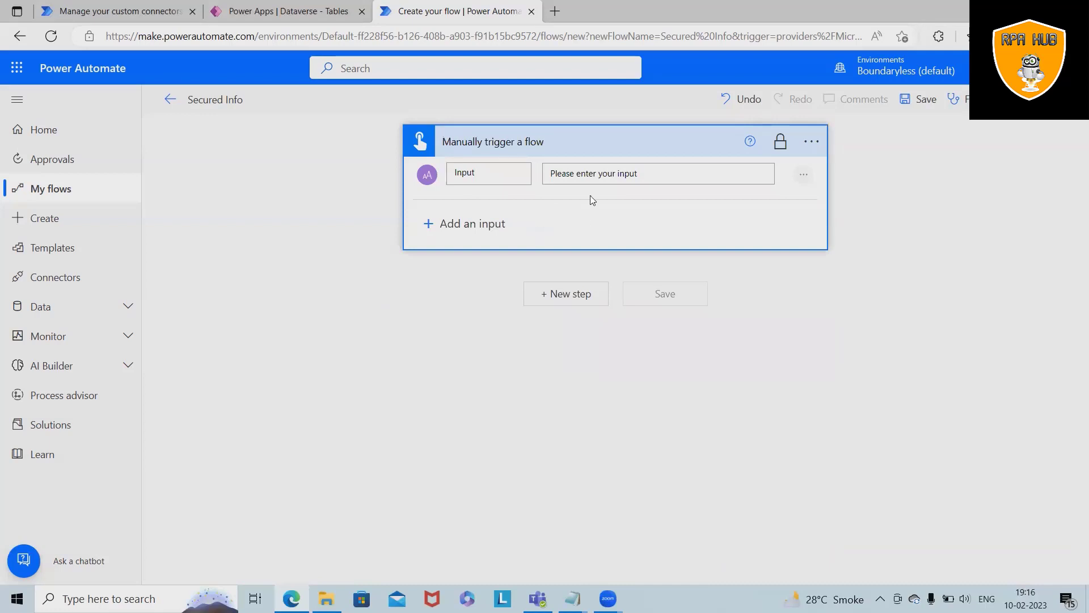
# Step: Undo the text input and add a trial Azure Key Vault step after the trigger
pyautogui.click(657, 173)
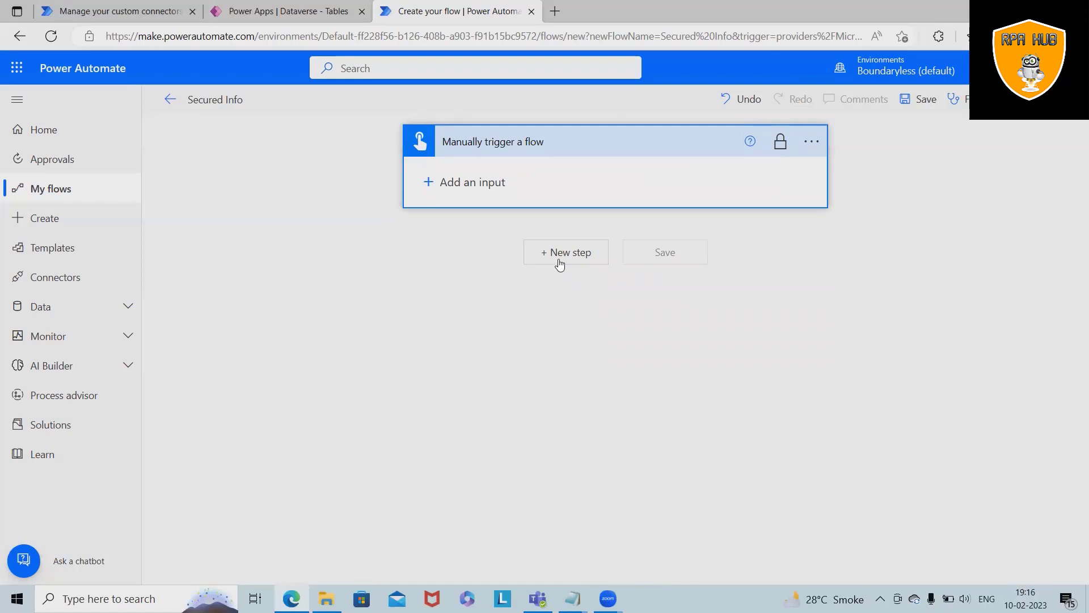
pyautogui.moveTo(563, 261)
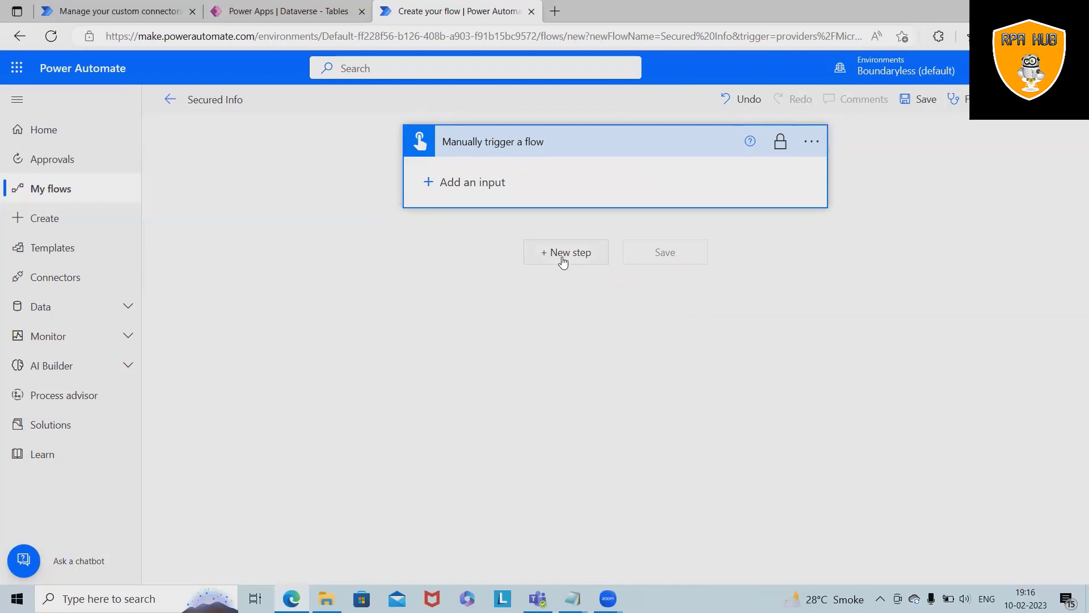
pyautogui.click(566, 252)
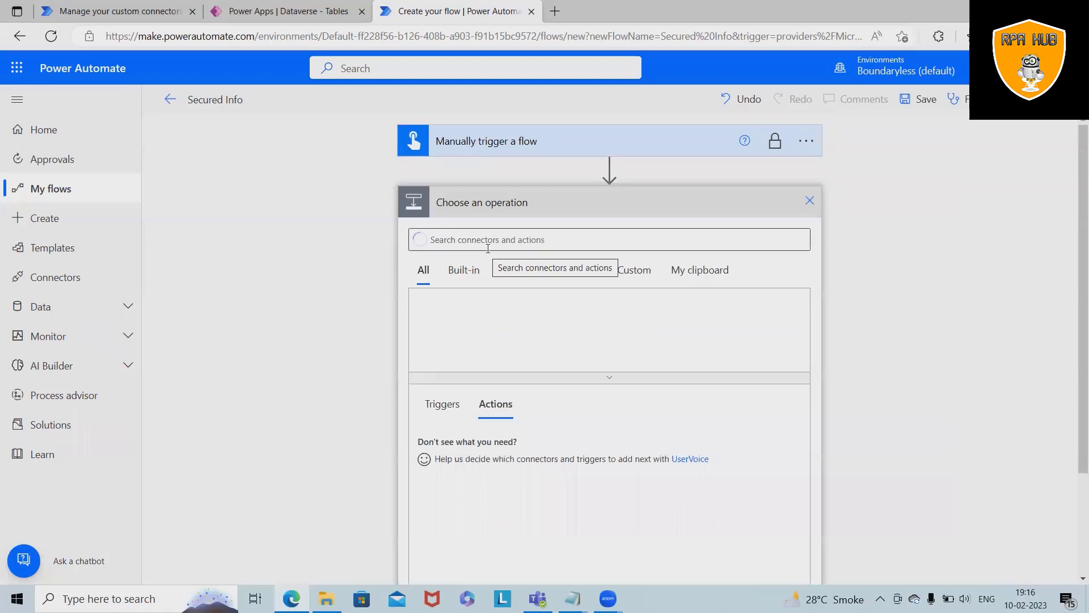
pyautogui.write('ge')
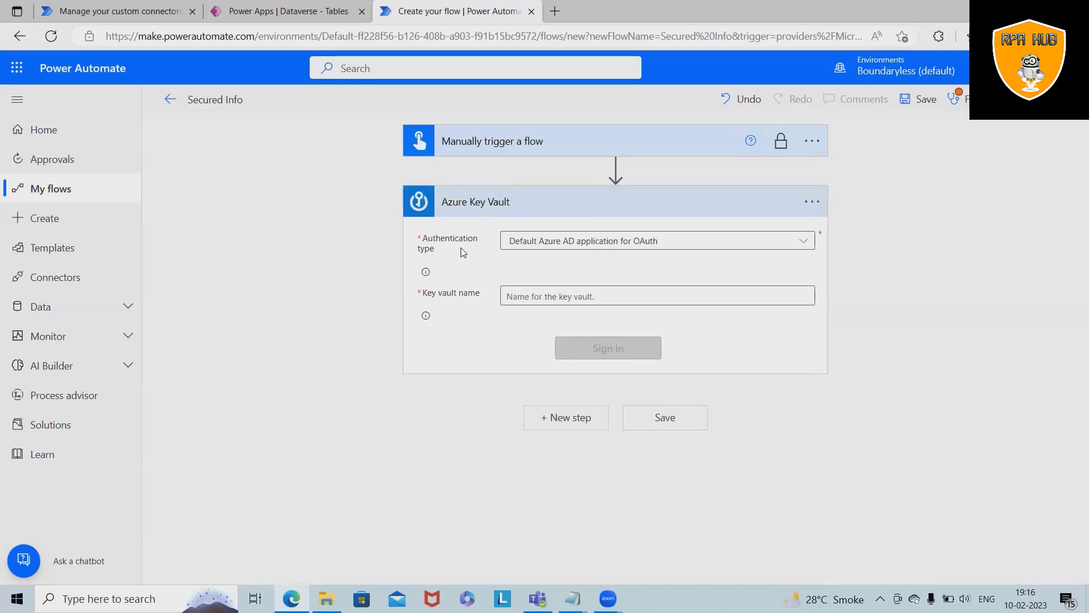
pyautogui.moveTo(571, 276)
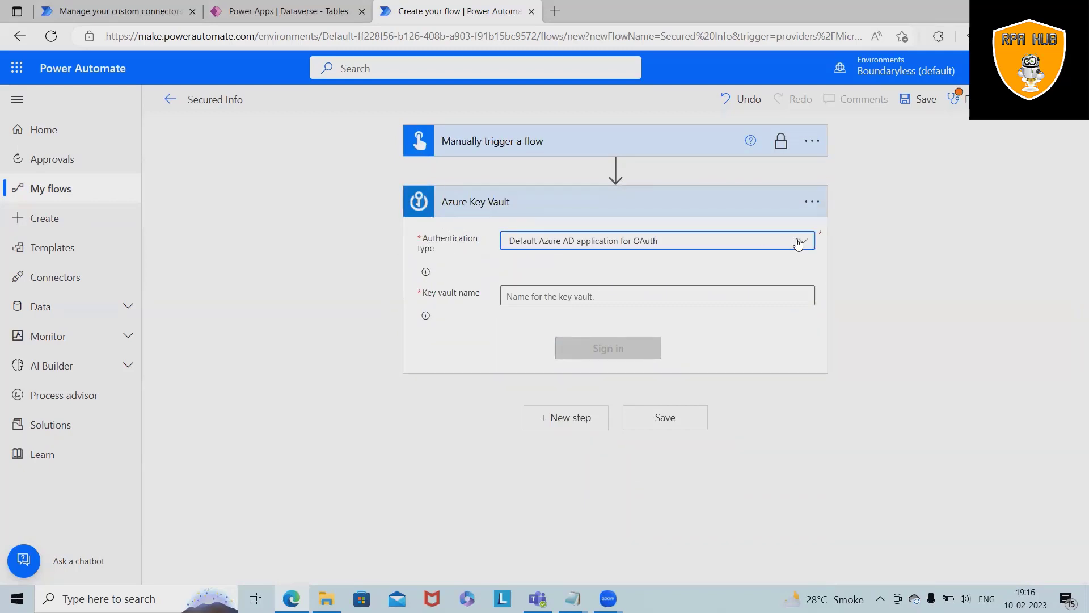
# Step: Keep the default Azure AD OAuth authentication, then delete the Azure Key Vault step
pyautogui.click(796, 240)
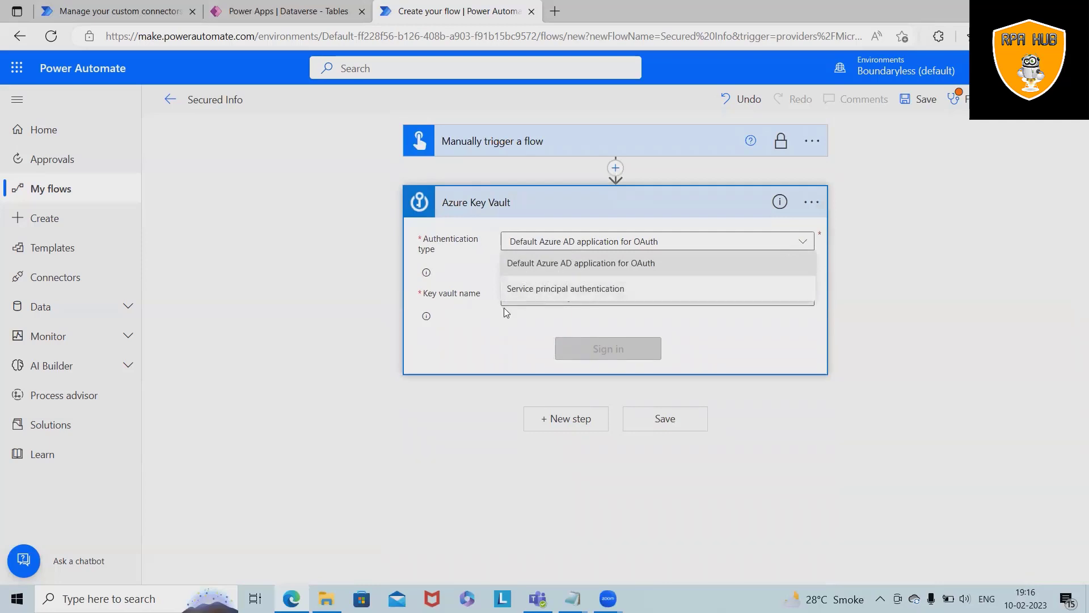
pyautogui.click(580, 263)
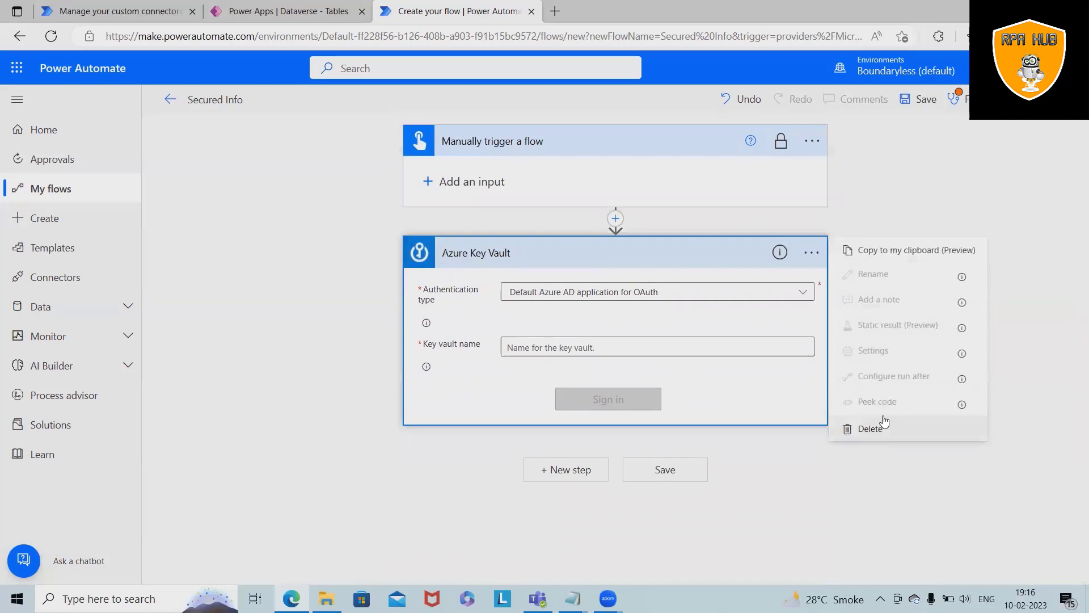
pyautogui.click(871, 428)
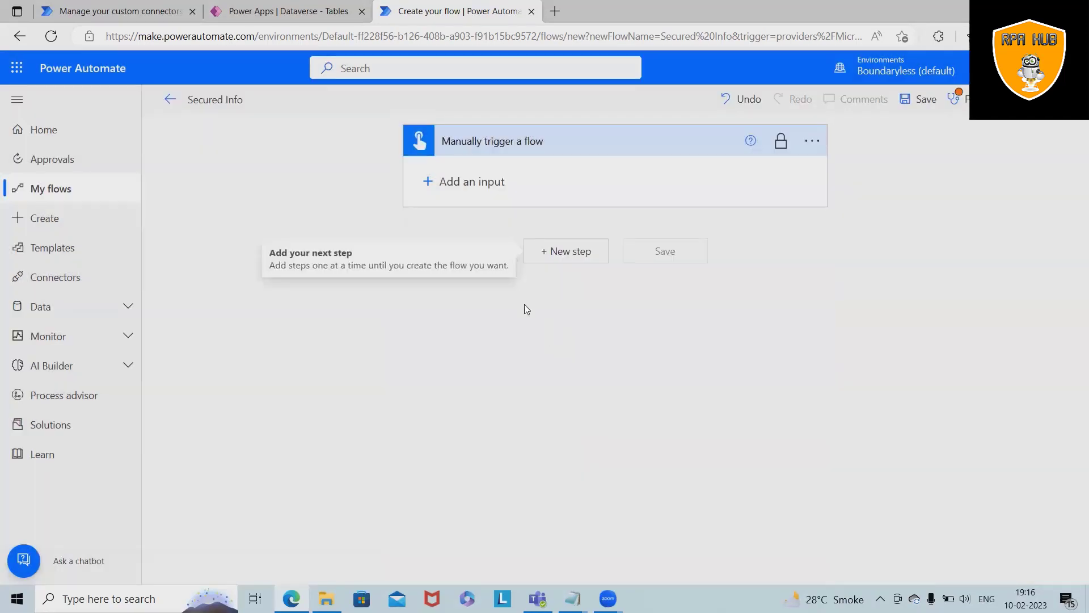
# Step: Re-add a Text input to the trigger and set its placeholder prompt to 'ghktbh'
pyautogui.click(470, 182)
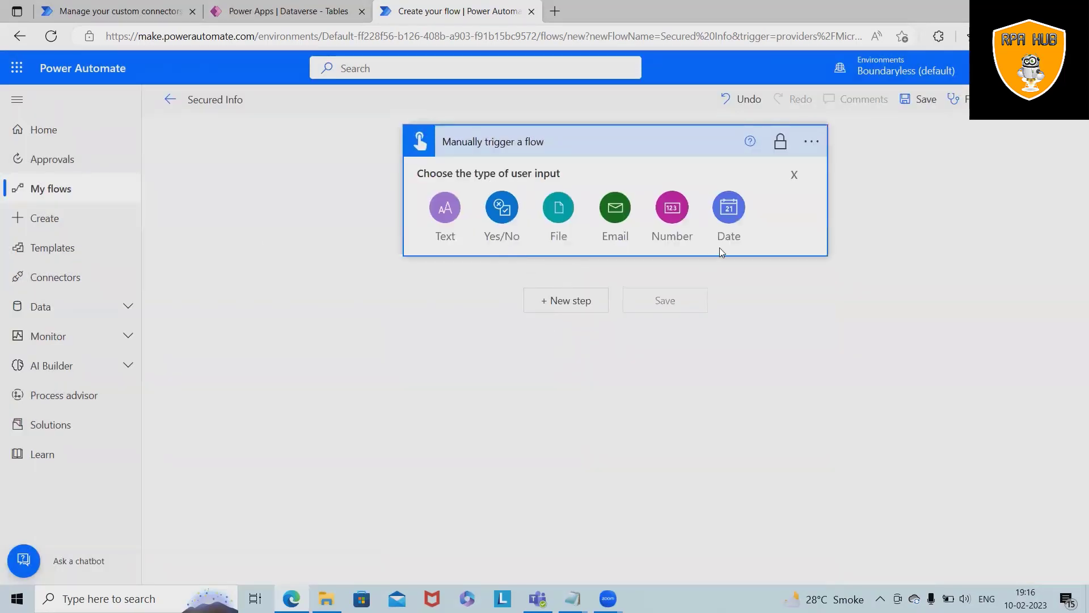
pyautogui.moveTo(581, 221)
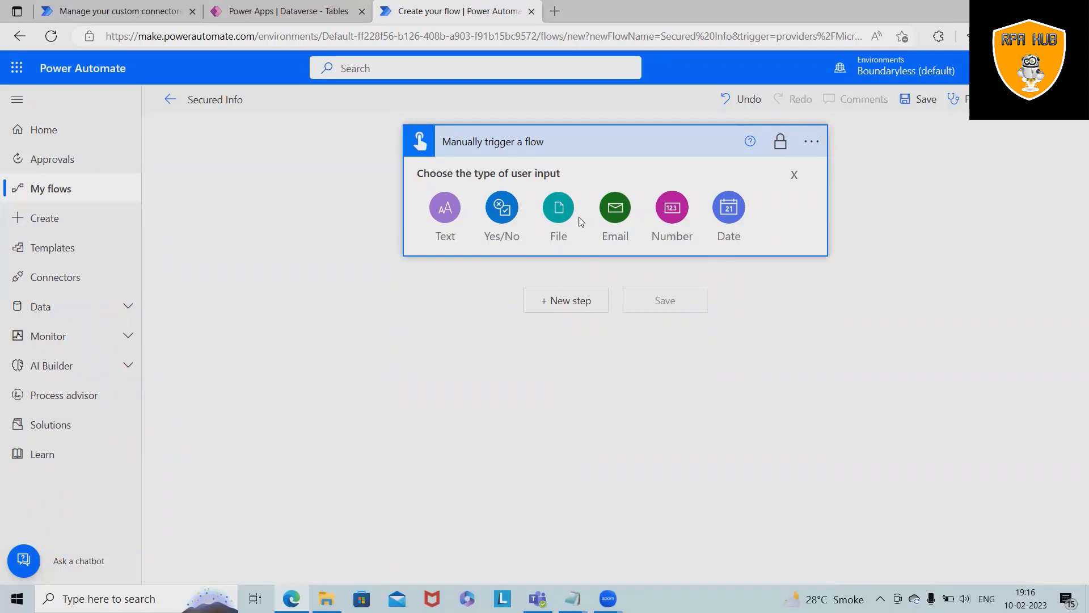
pyautogui.click(443, 207)
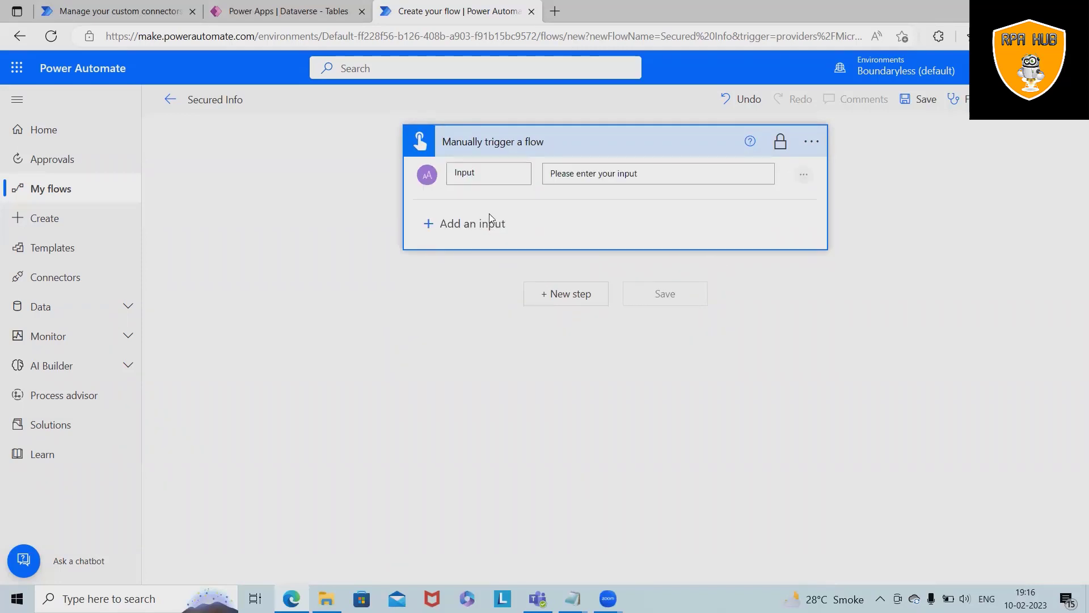
pyautogui.click(488, 173)
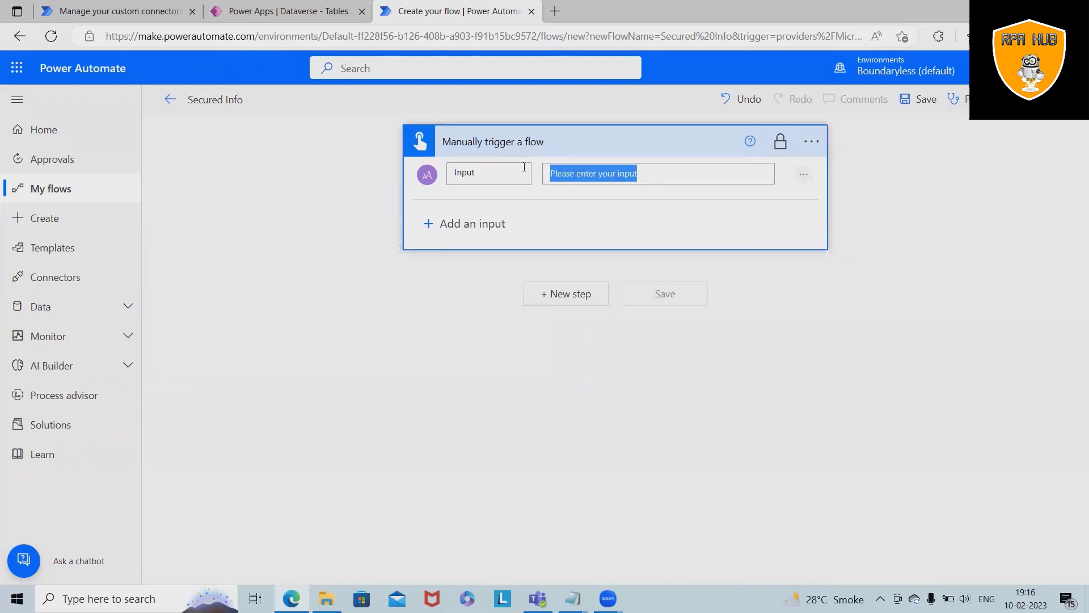
pyautogui.moveTo(715, 190)
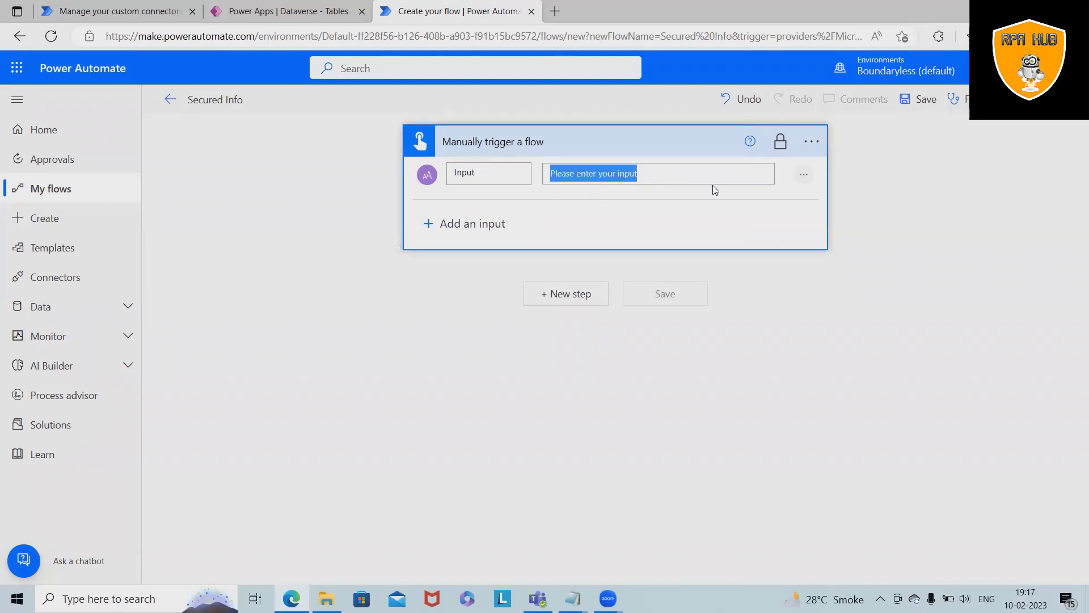
pyautogui.write('ghktbh')
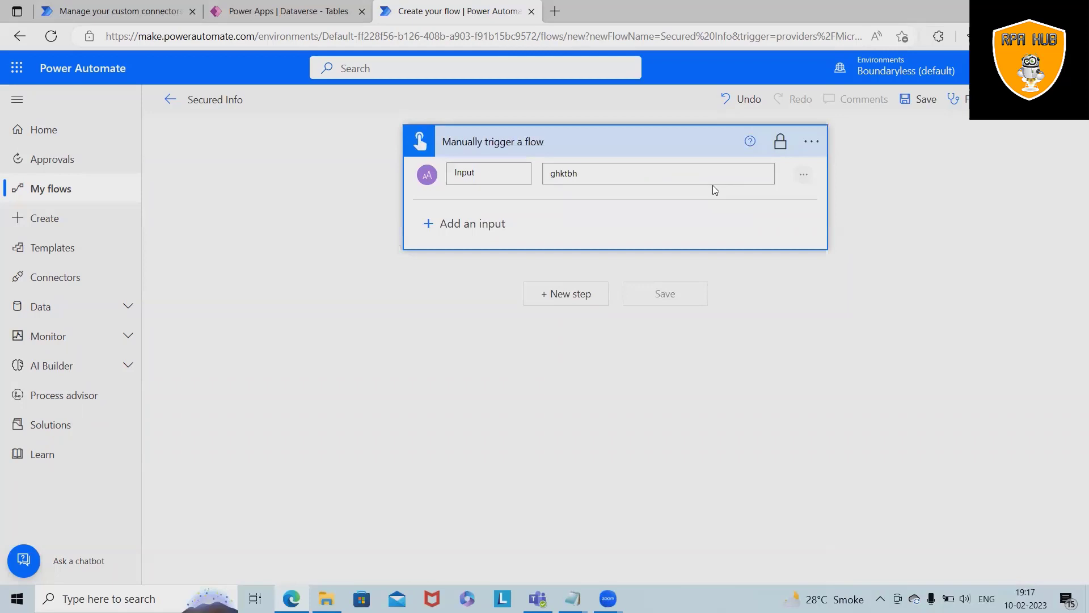
pyautogui.click(802, 173)
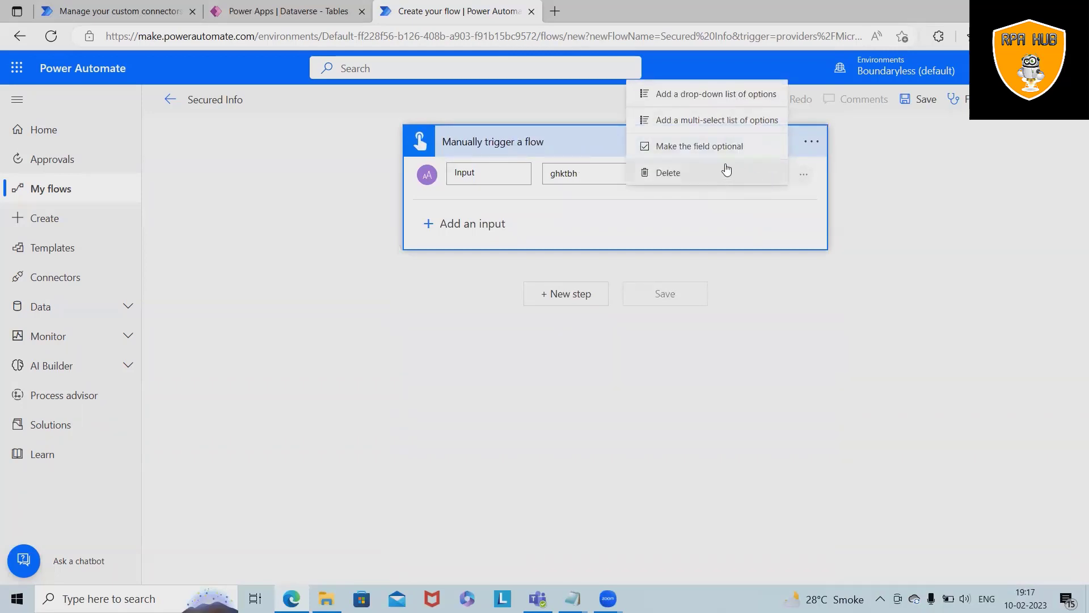
pyautogui.moveTo(726, 150)
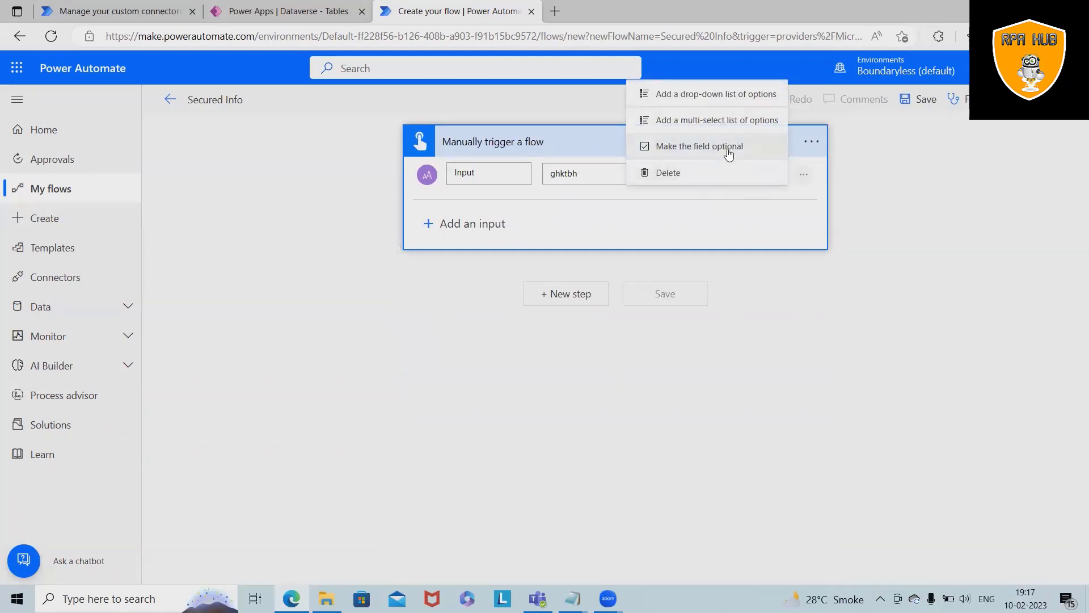
pyautogui.moveTo(682, 151)
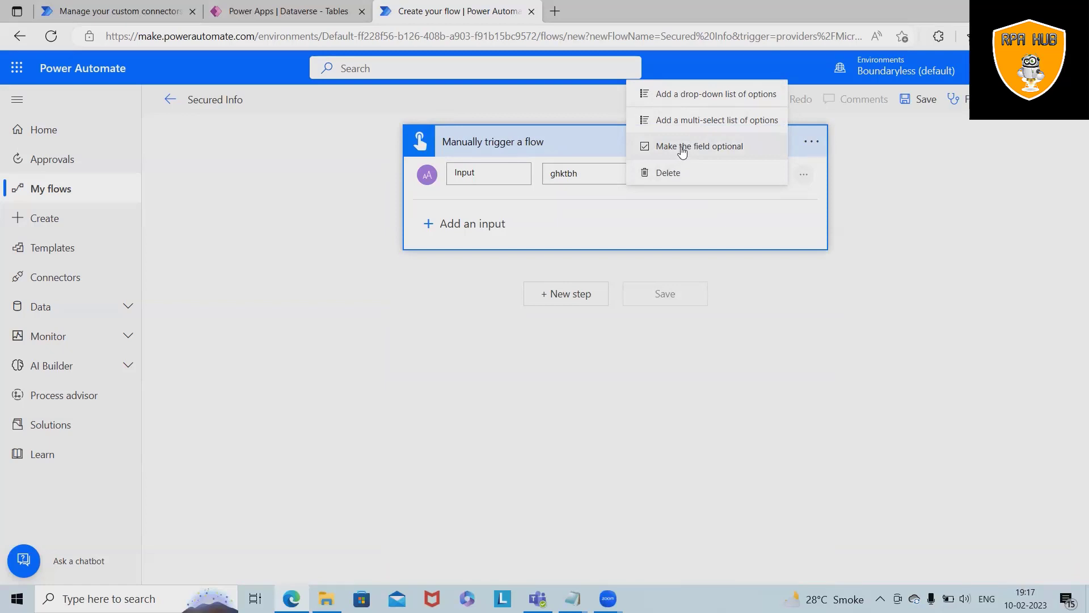
pyautogui.moveTo(764, 125)
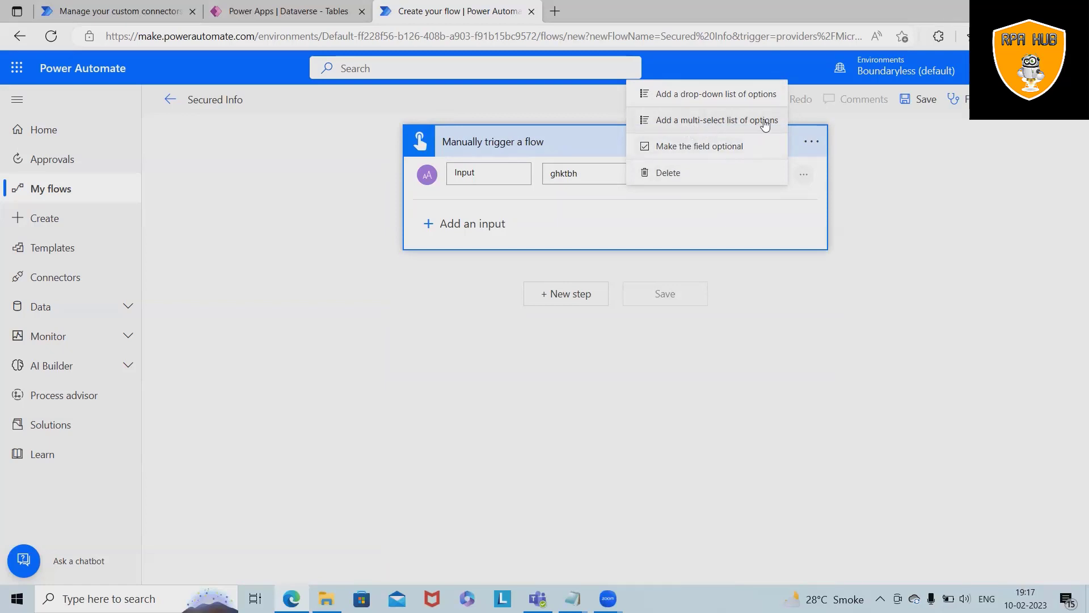
pyautogui.moveTo(636, 247)
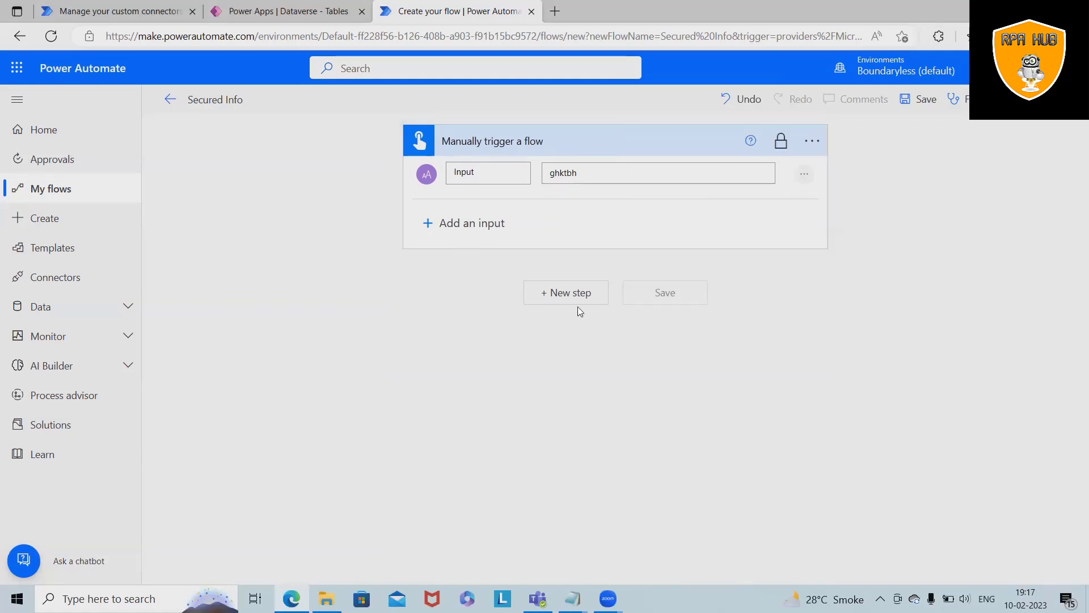
# Step: Add a Desktop flows action (searched as 'run') after the trigger and expand the trigger card
pyautogui.click(565, 293)
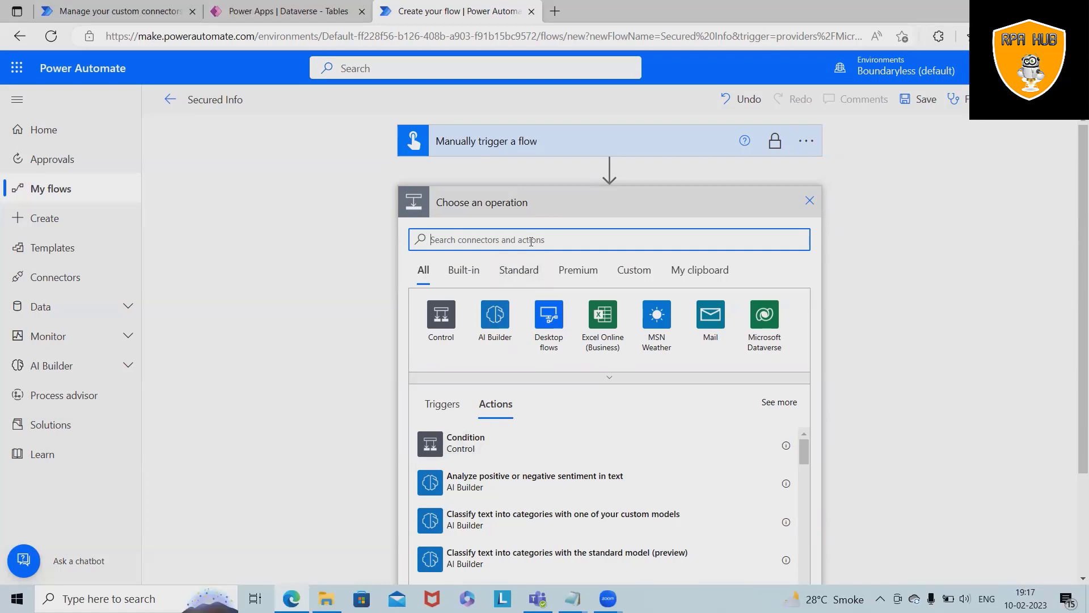
pyautogui.write('run')
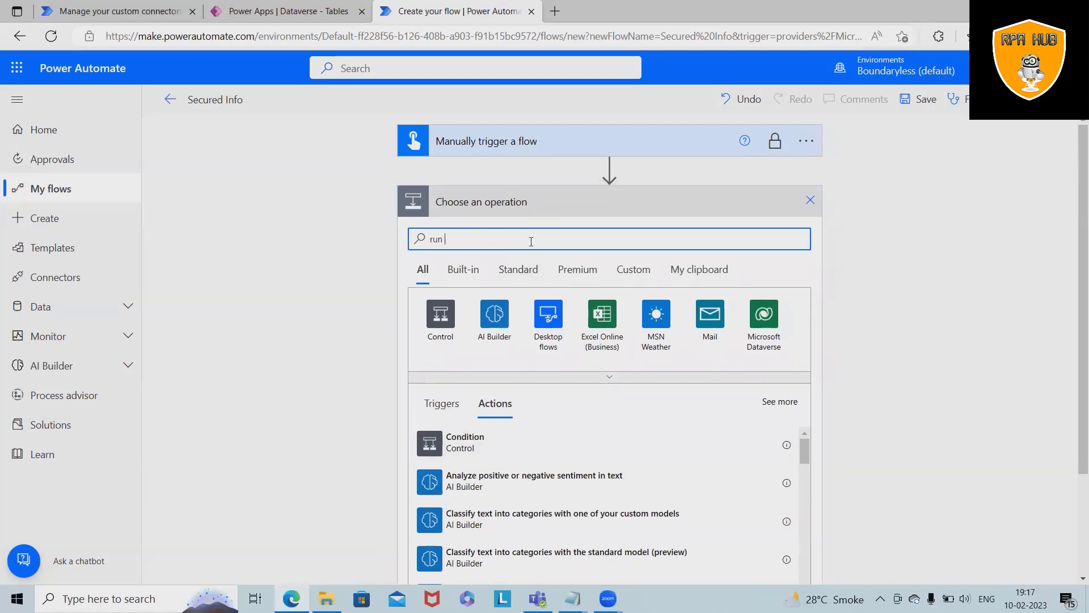
pyautogui.click(547, 318)
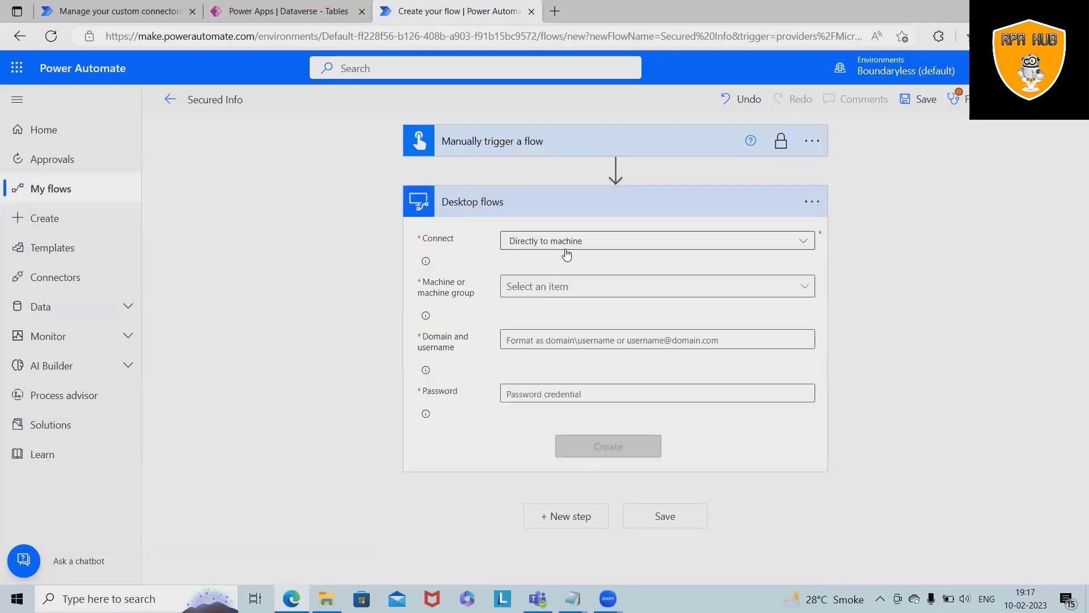
pyautogui.click(658, 240)
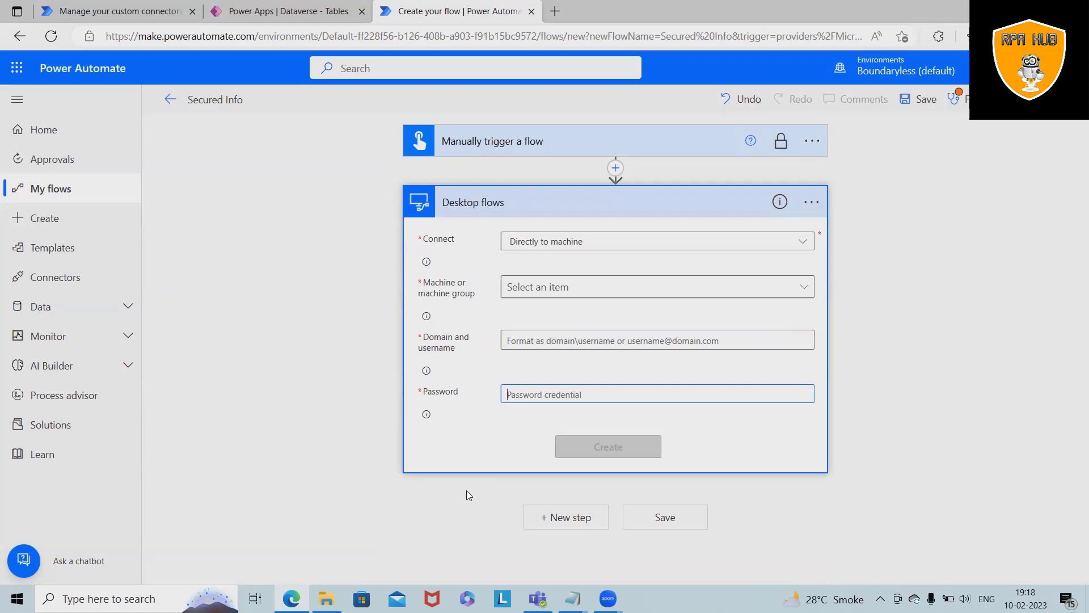
pyautogui.moveTo(575, 320)
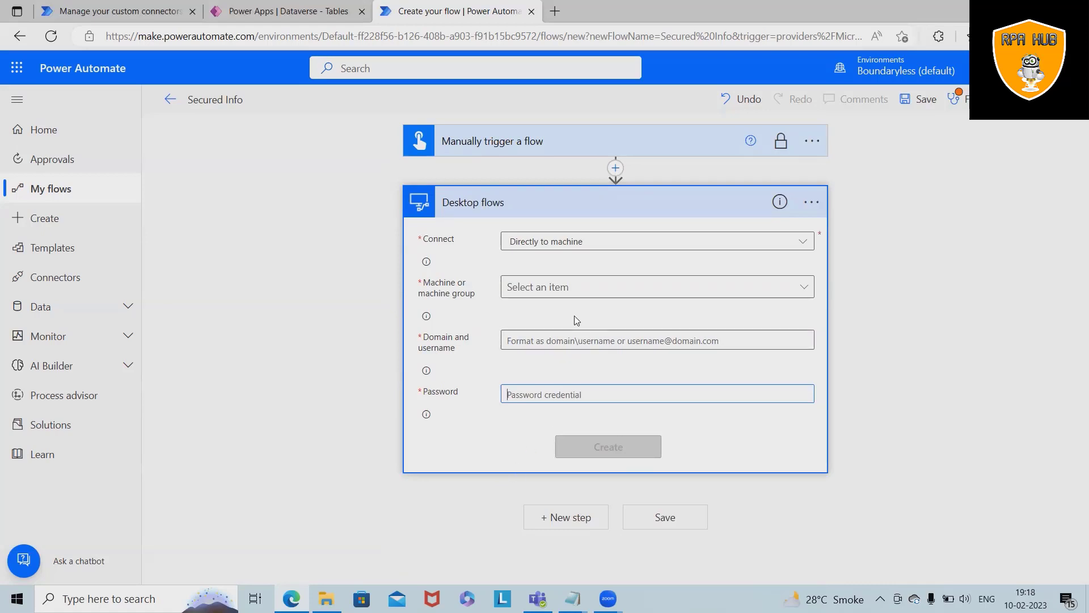
pyautogui.moveTo(600, 315)
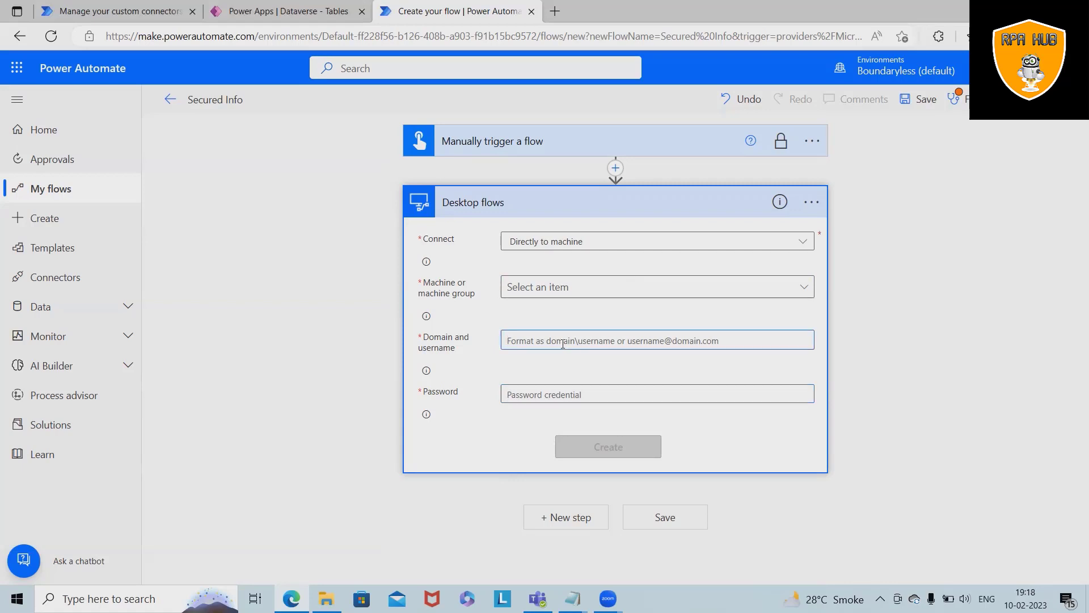
pyautogui.click(810, 141)
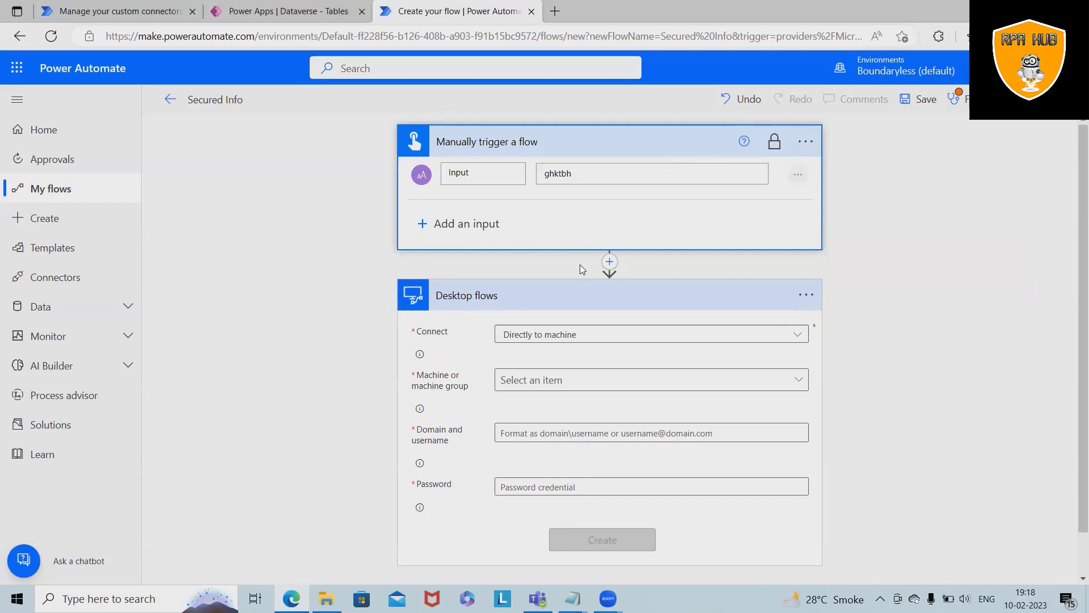
pyautogui.moveTo(398, 281)
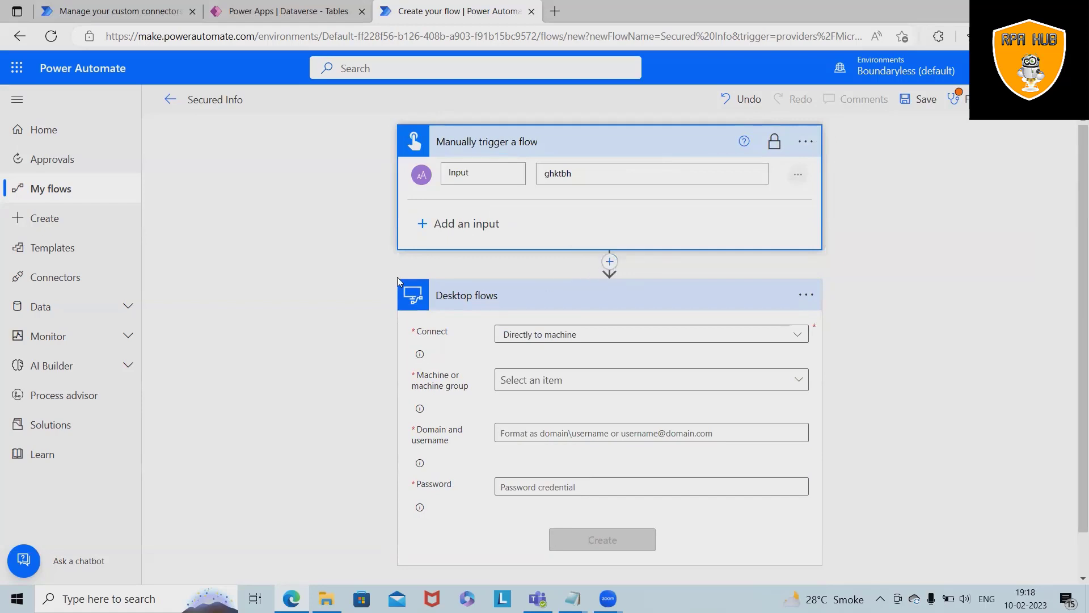
# Step: Insert an Azure Key Vault action (searched as 'get sec') between the trigger and the Desktop flows step
pyautogui.click(610, 263)
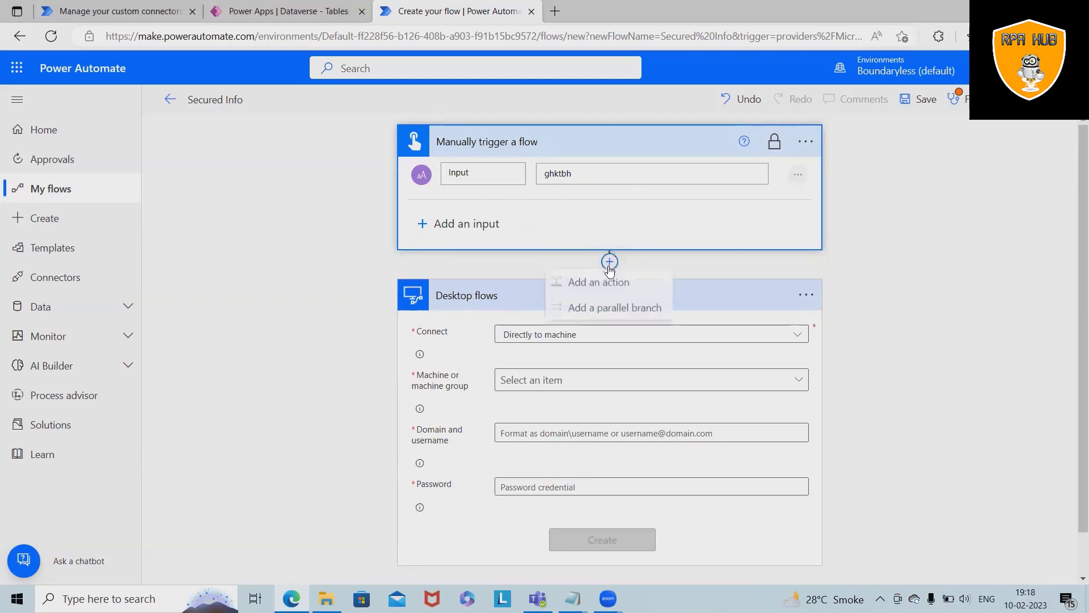
pyautogui.click(598, 282)
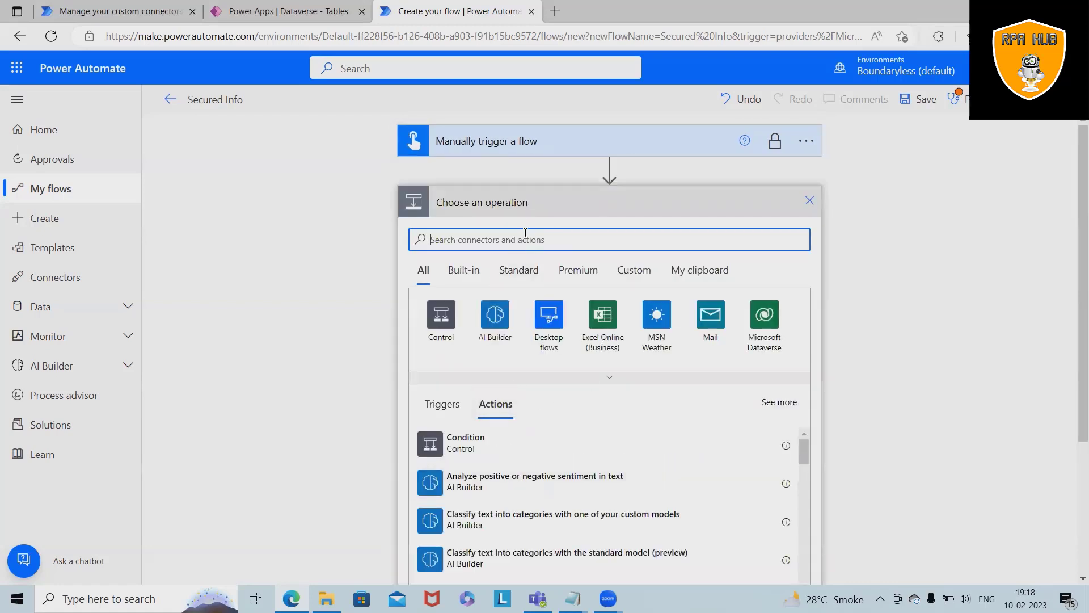
pyautogui.write('get sec')
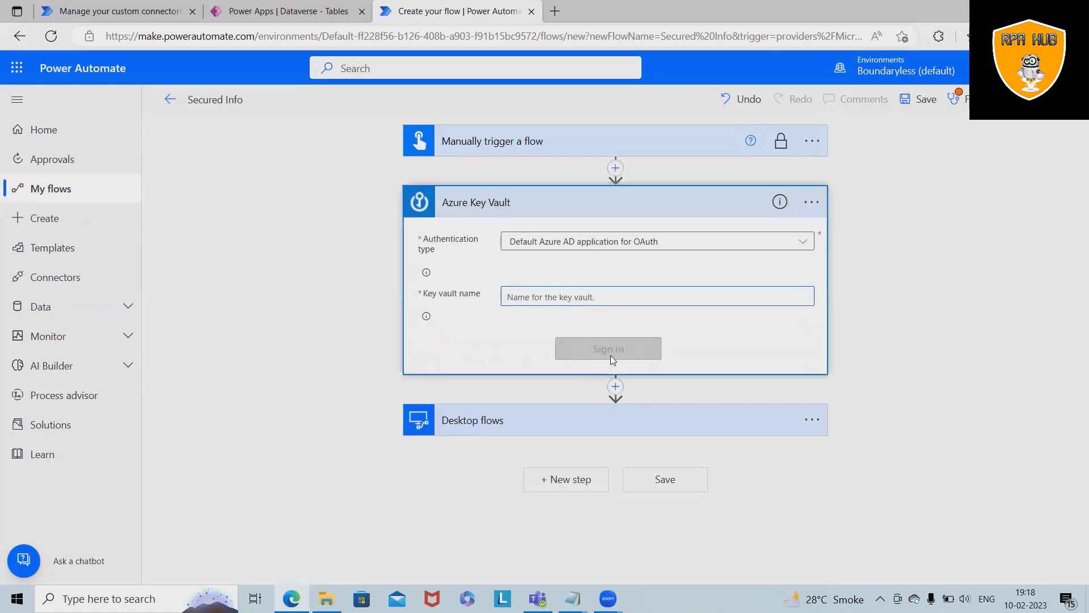
pyautogui.click(466, 418)
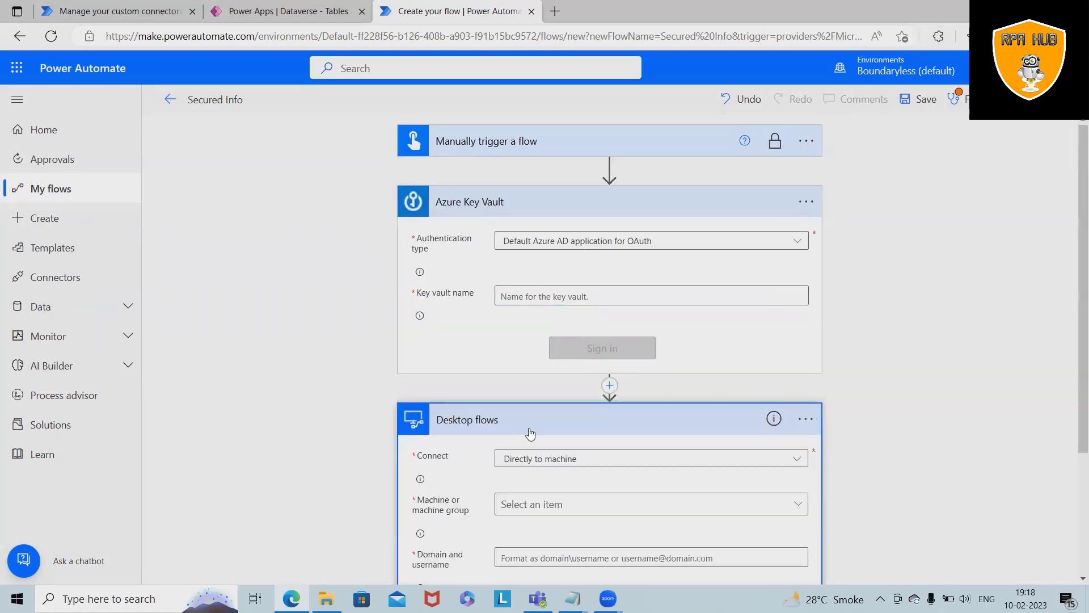
pyautogui.scroll(-3)
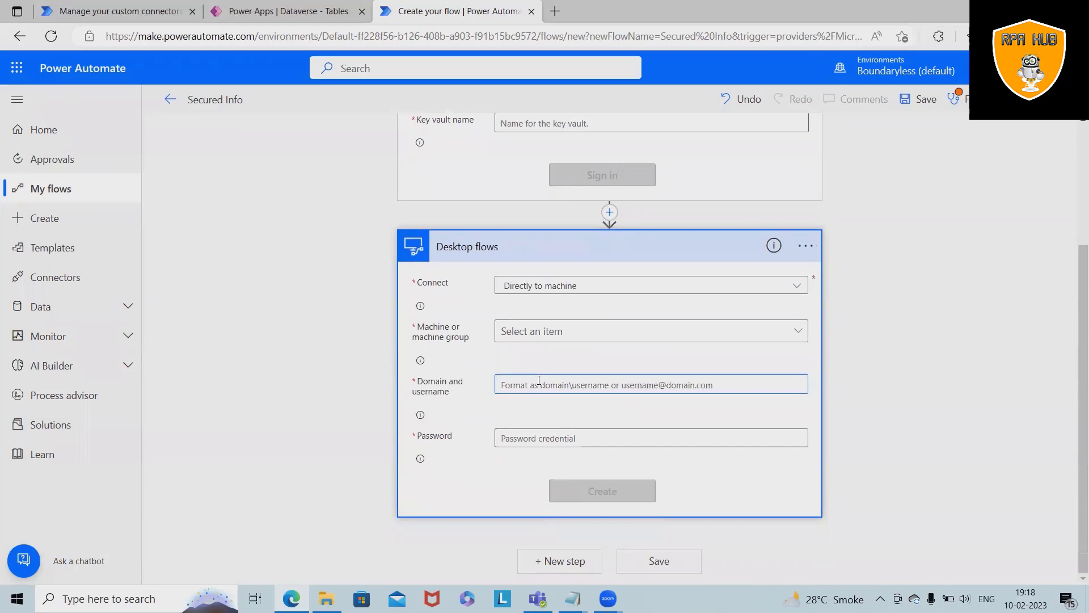
pyautogui.moveTo(547, 411)
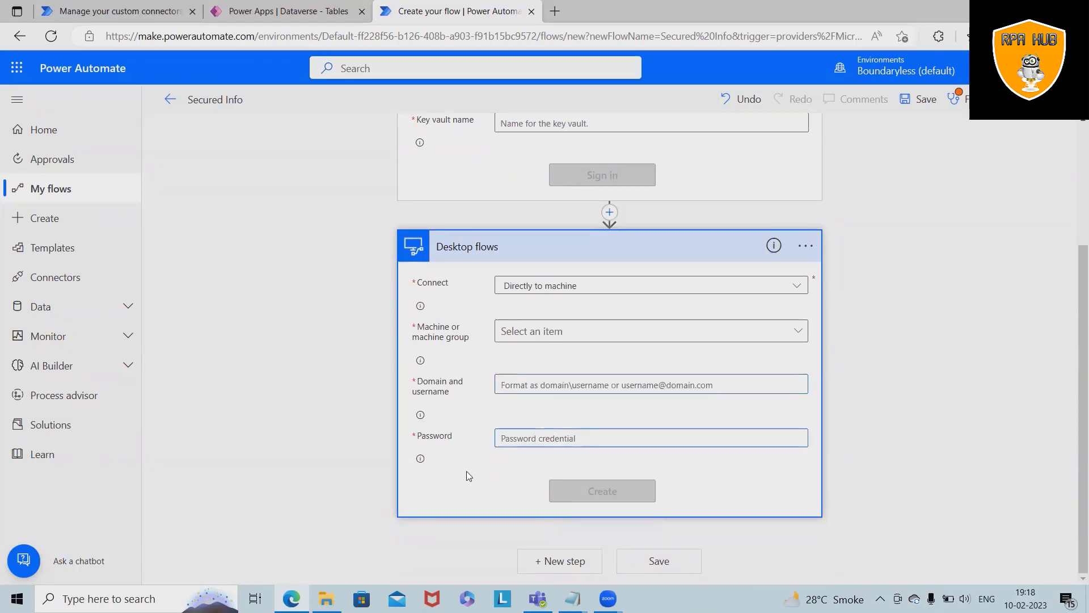
pyautogui.moveTo(755, 304)
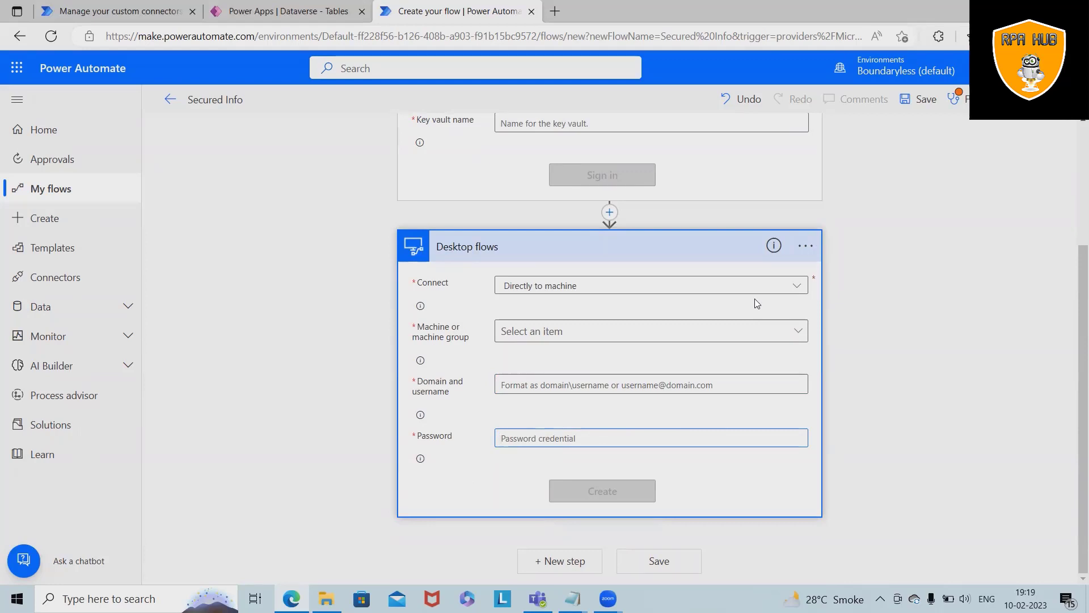